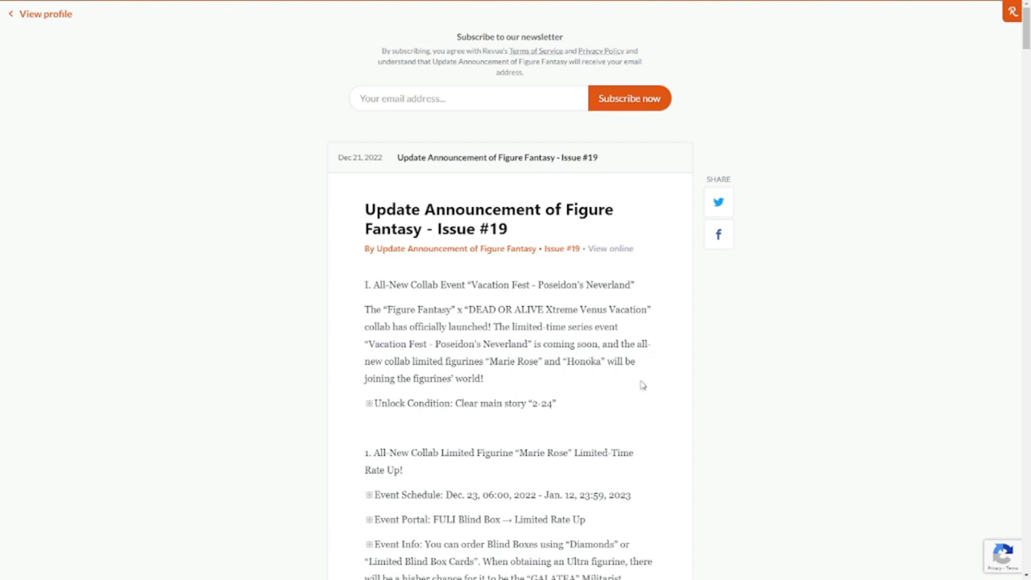
- Highlight the unlock condition line and the Marie Rose limited-time title wording while reading down
drag(464, 403, 556, 403)
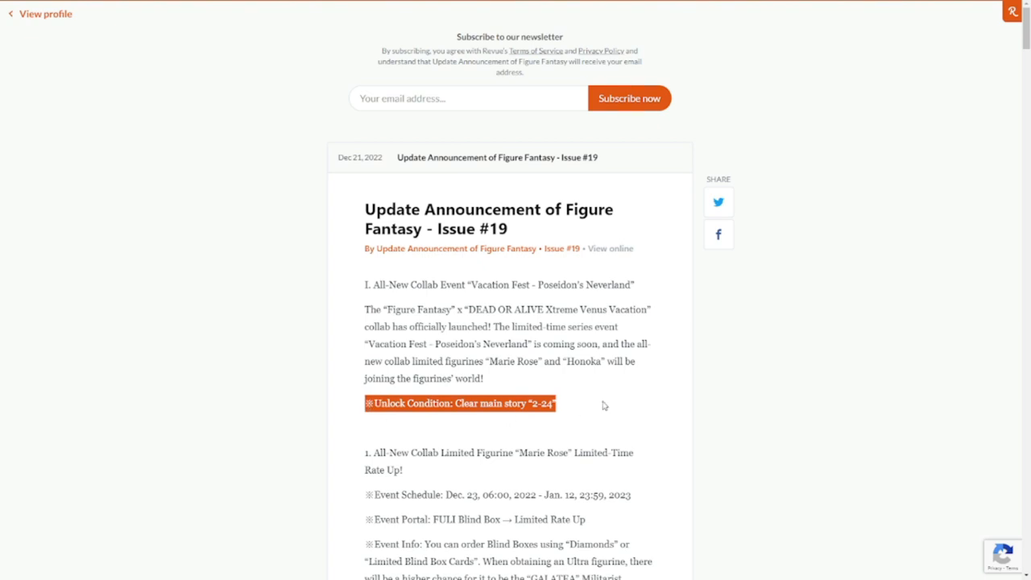
scroll(down, 3)
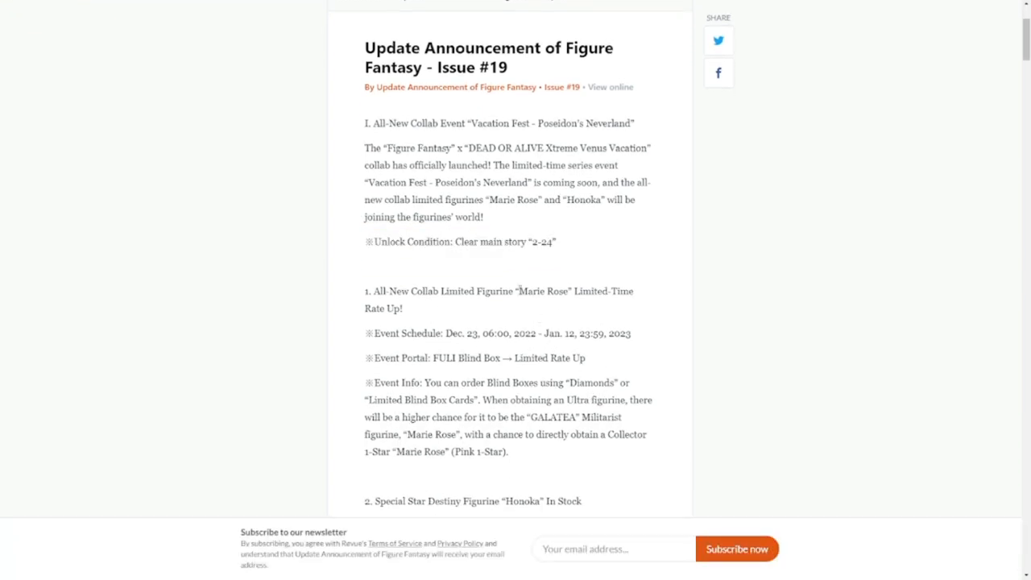
double_click(530, 289)
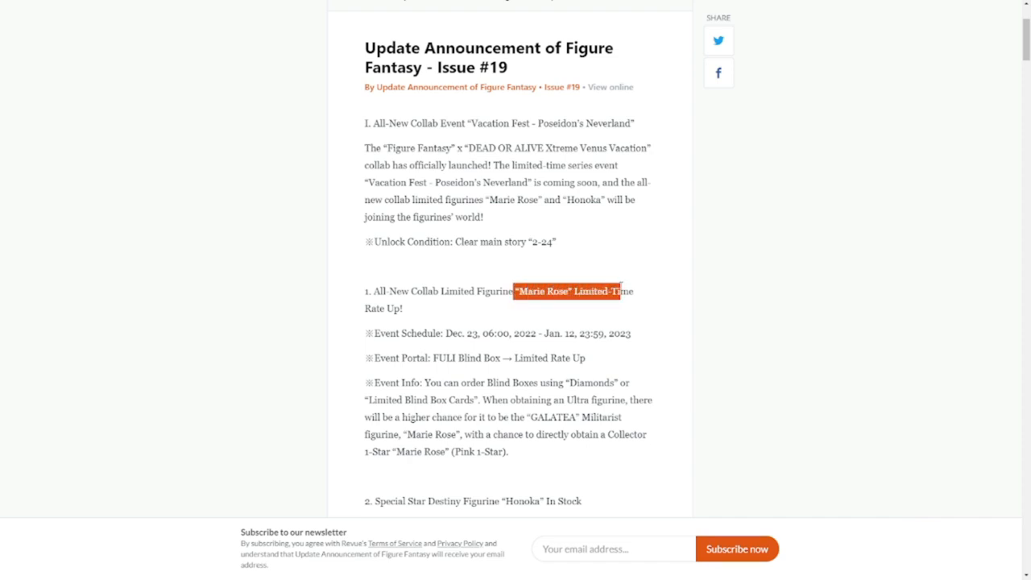
scroll(down, 3)
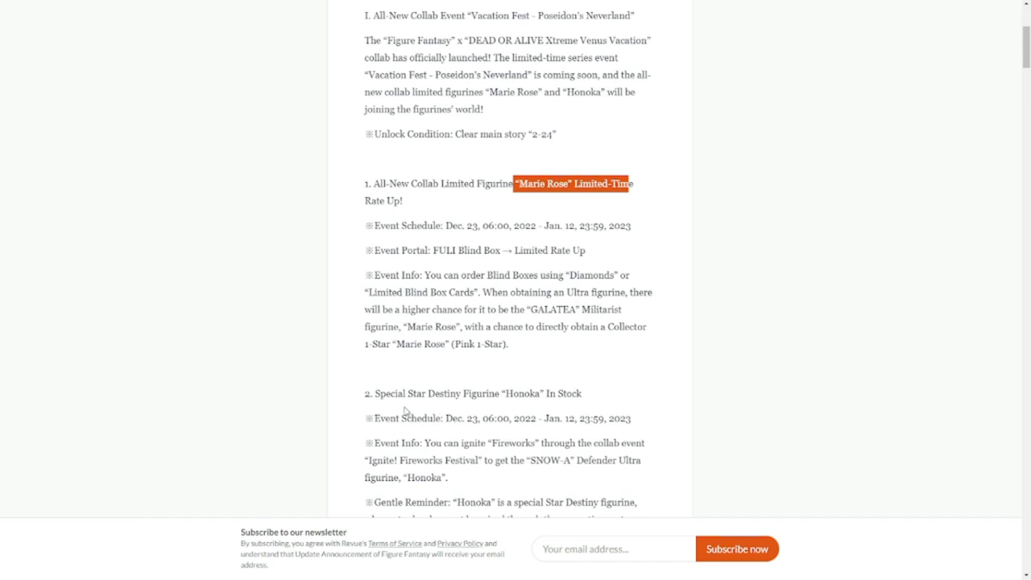
mouse_move(403, 411)
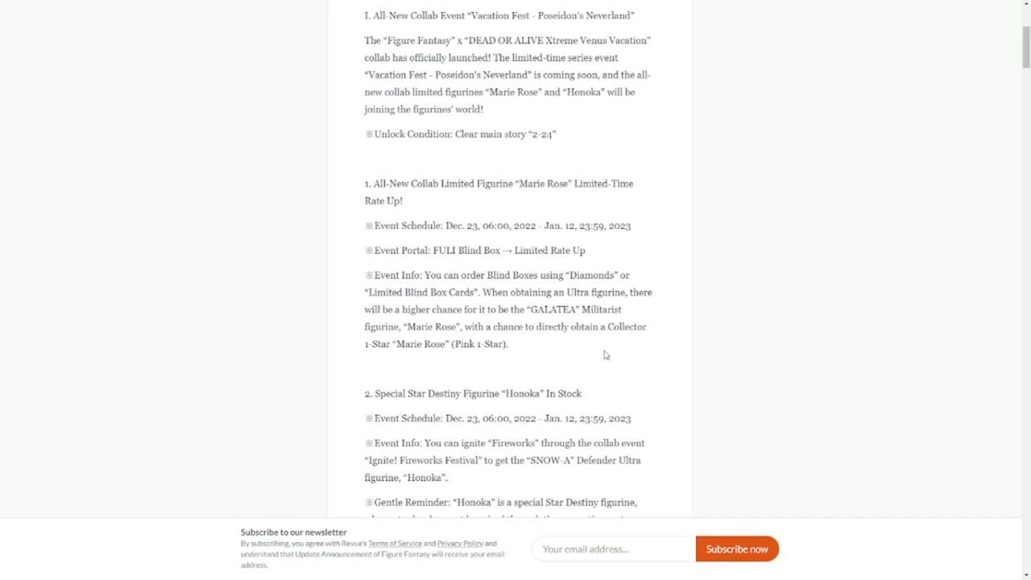
- Highlight the Honoka In Stock heading and read on through her stock details
click(373, 393)
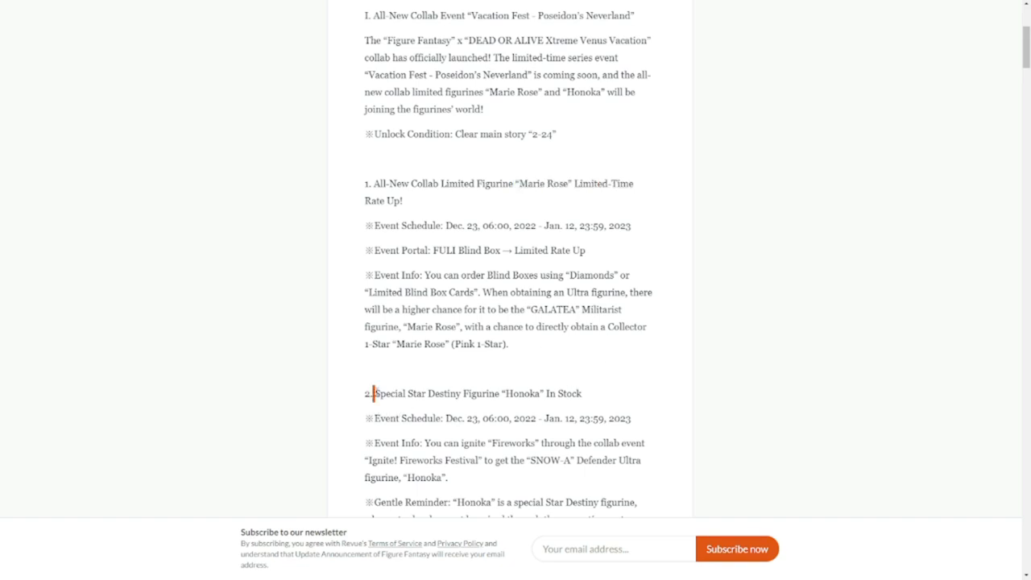
drag(374, 393, 578, 393)
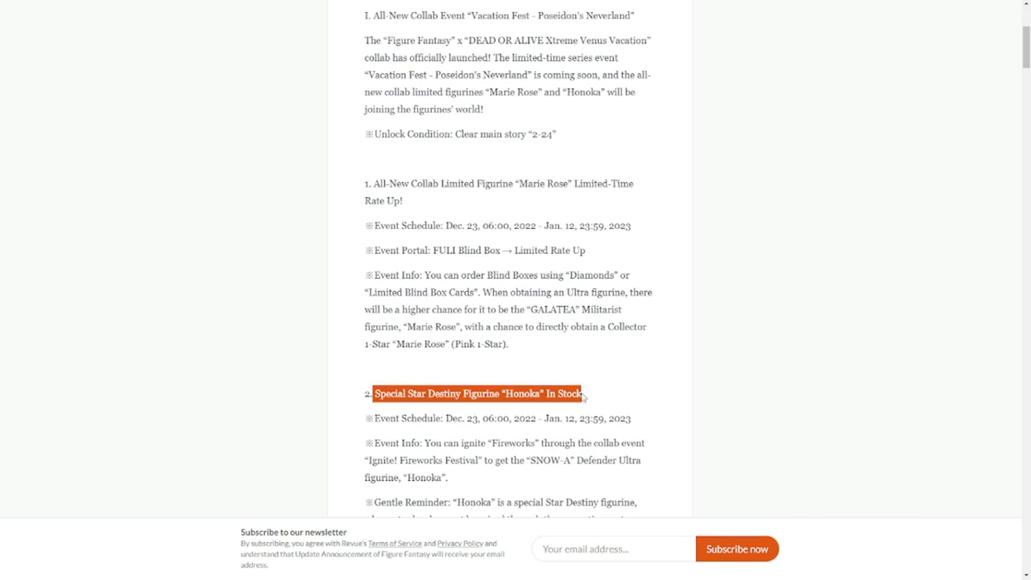
mouse_move(596, 383)
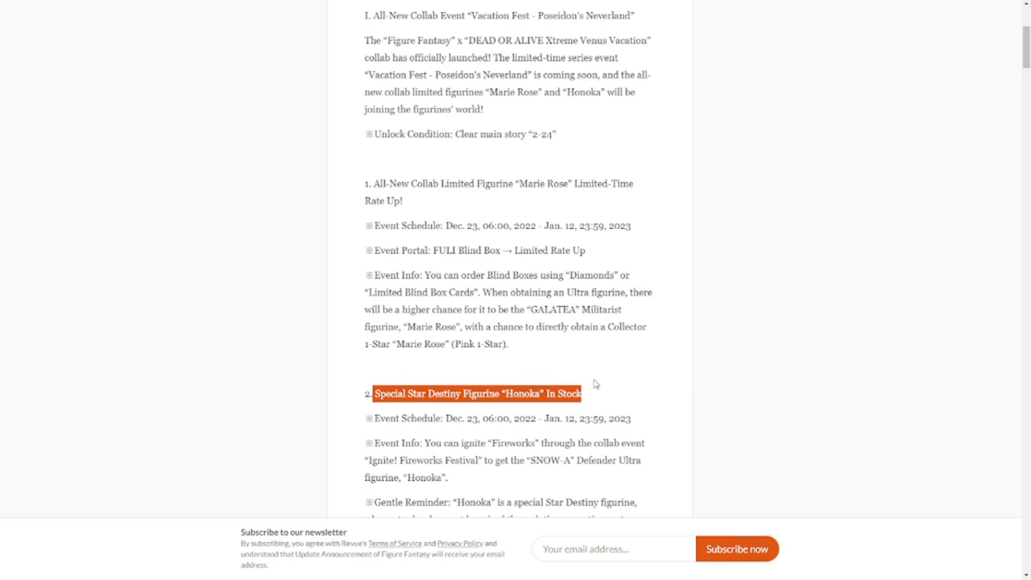
mouse_move(695, 441)
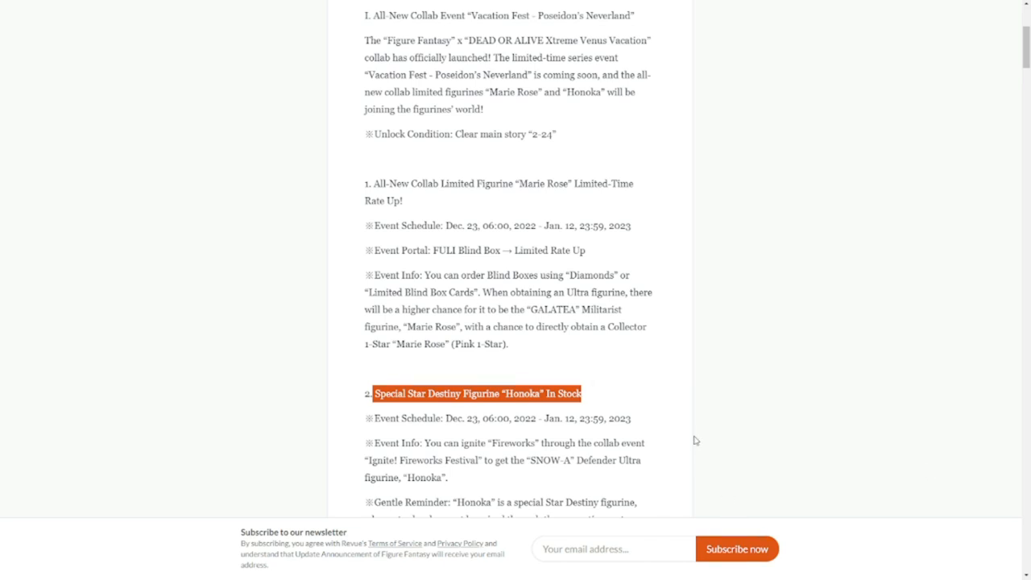
scroll(down, 3)
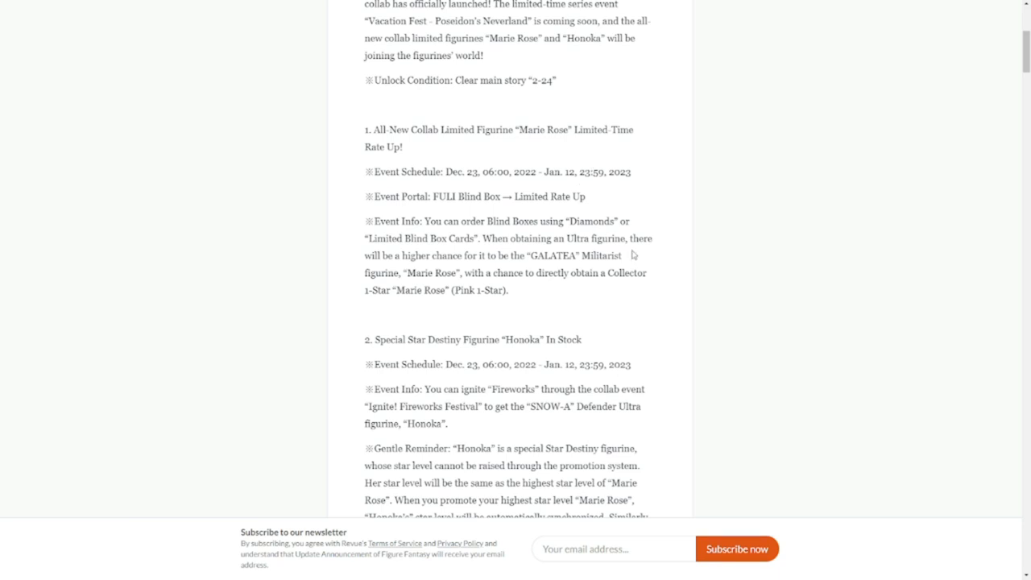
mouse_move(548, 213)
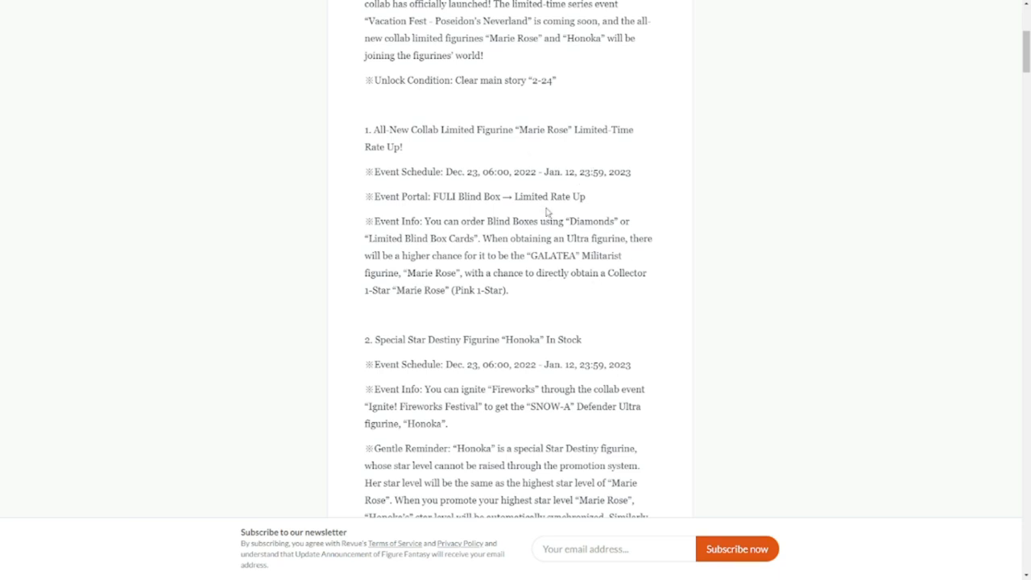
scroll(down, 3)
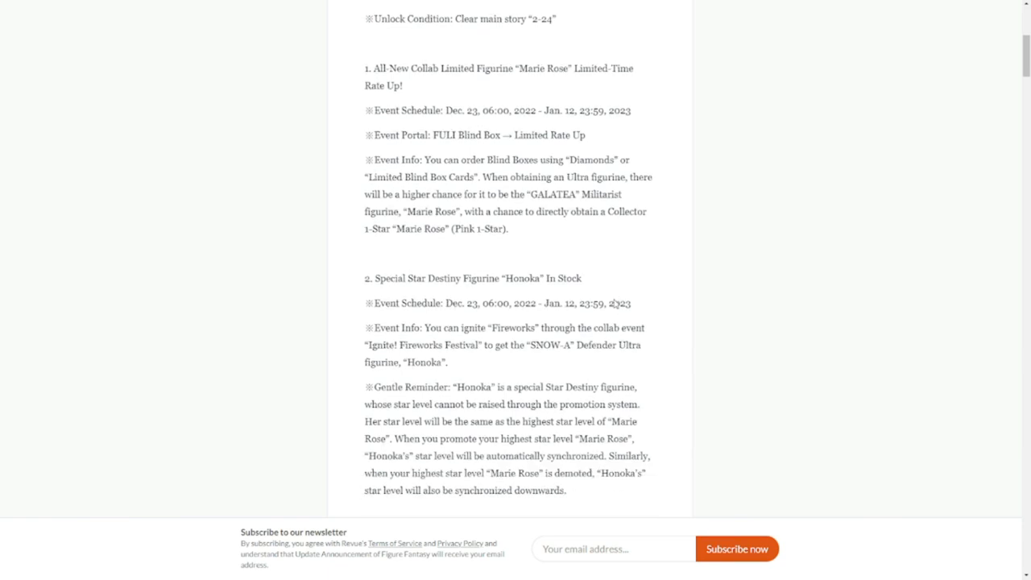
scroll(down, 3)
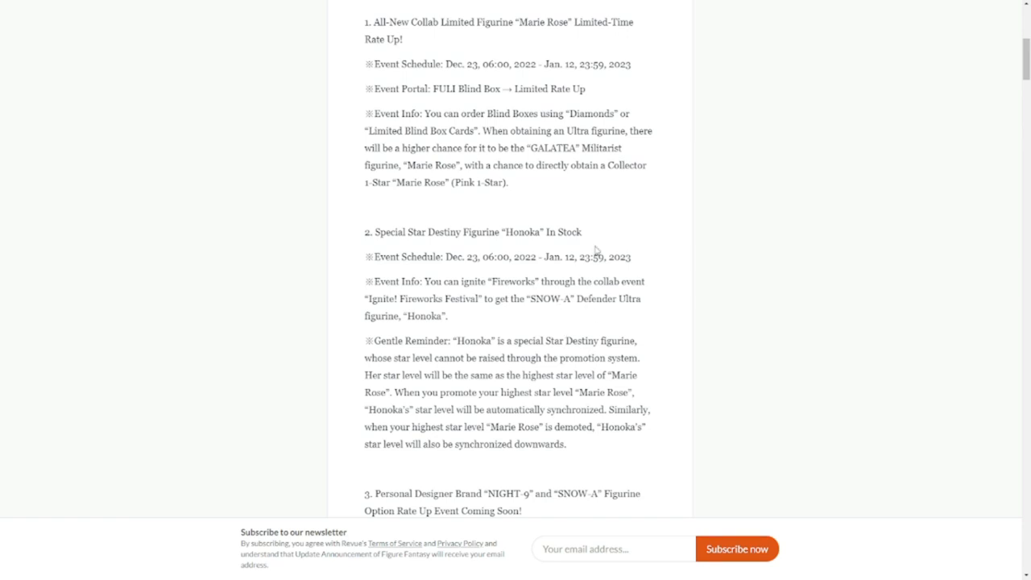
mouse_move(604, 314)
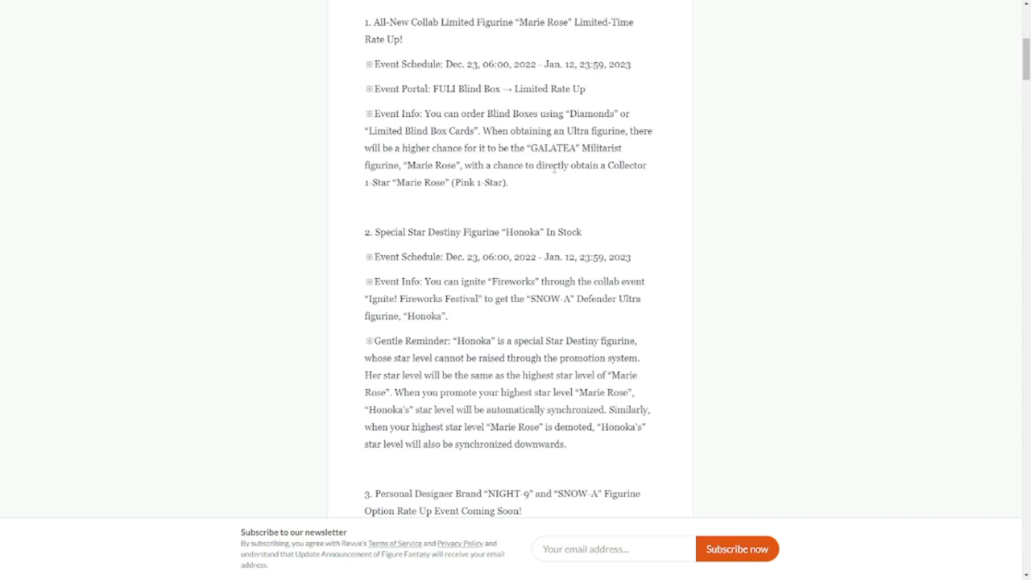
- Highlight the Marie Rose event schedule dates
scroll(down, 3)
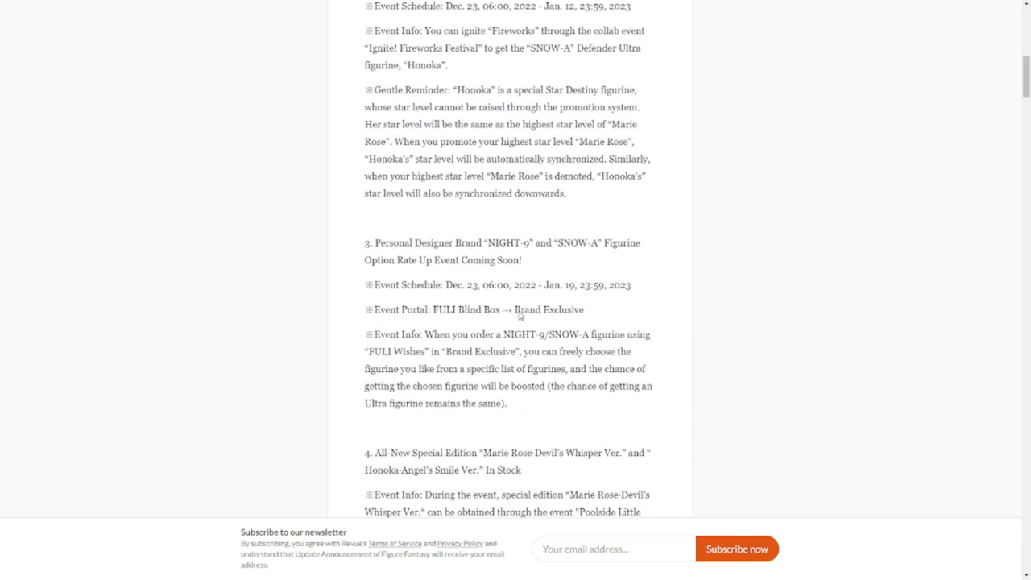
scroll(up, 3)
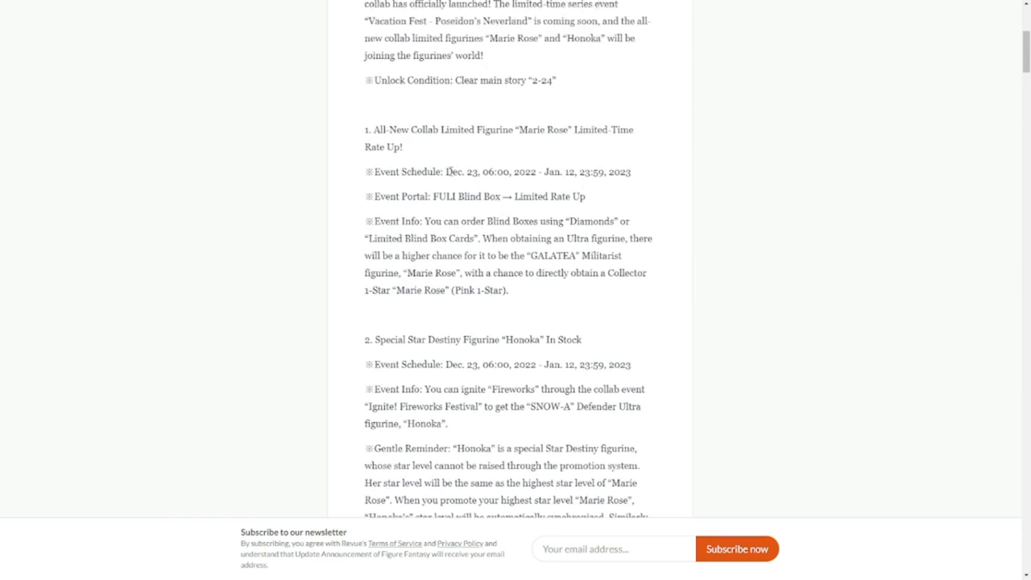
drag(451, 171, 507, 171)
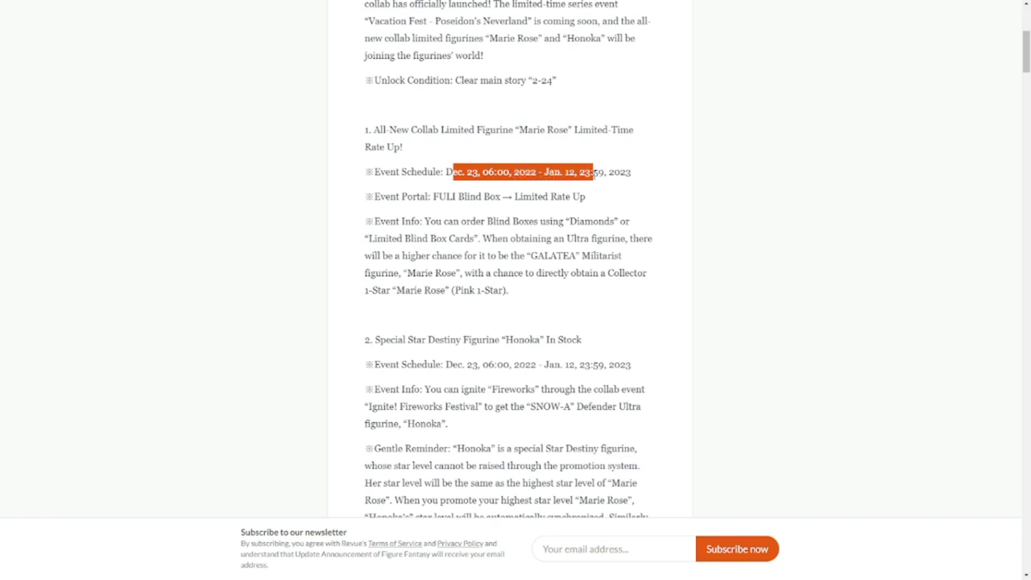
scroll(down, 3)
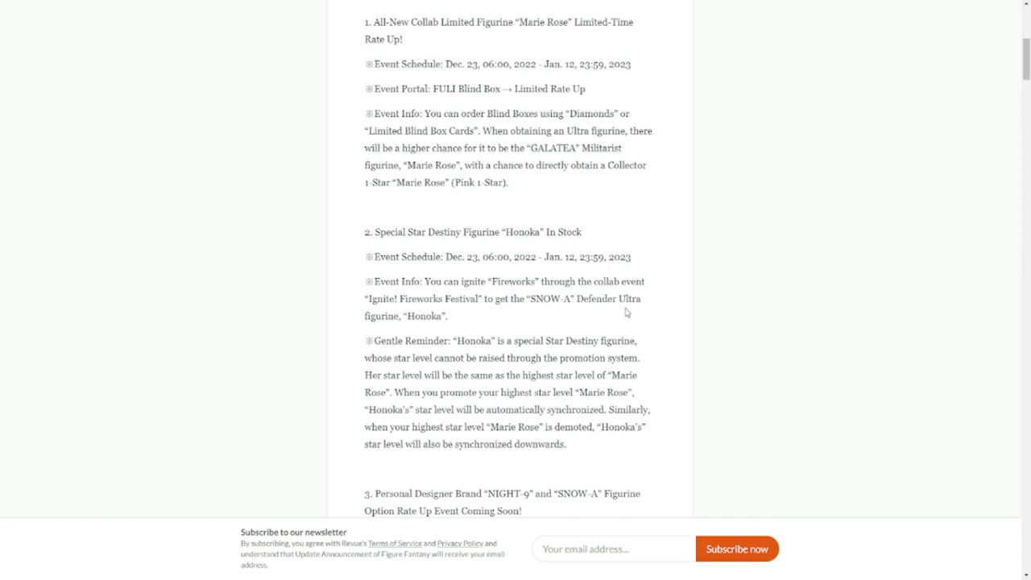
mouse_move(449, 256)
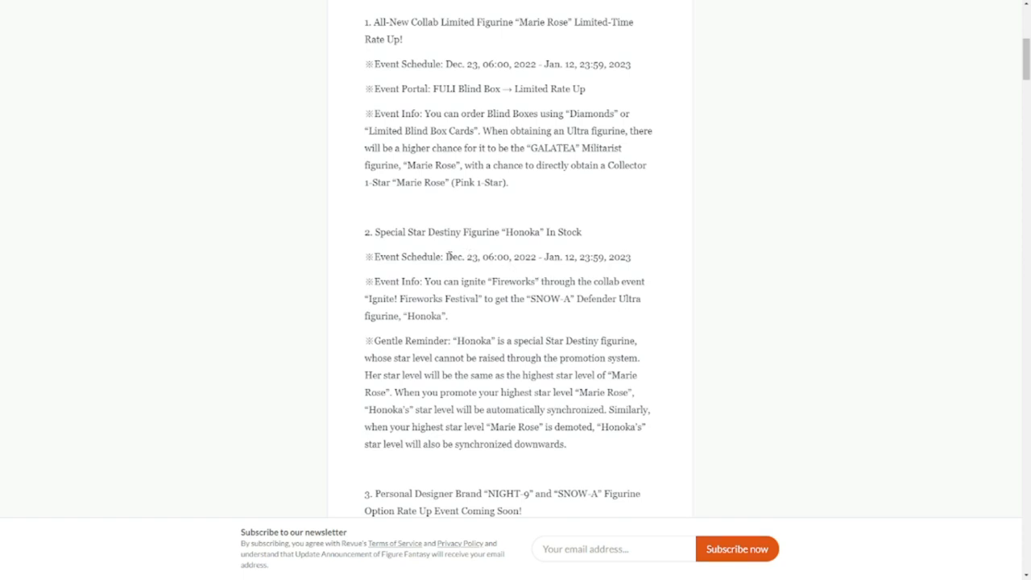
- Highlight the whole NIGHT-9 and SNOW-A Option Rate Up section
scroll(down, 3)
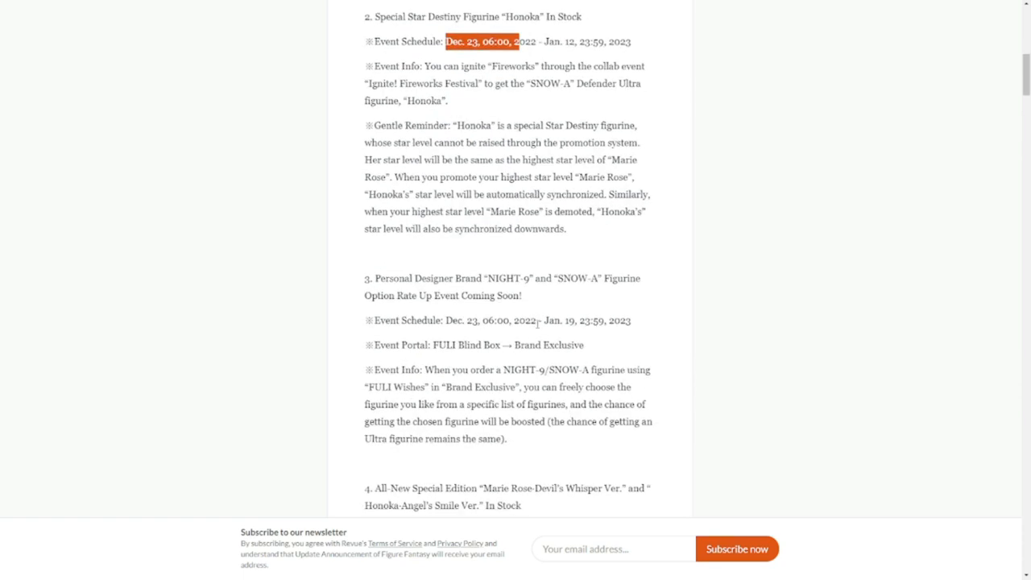
scroll(down, 3)
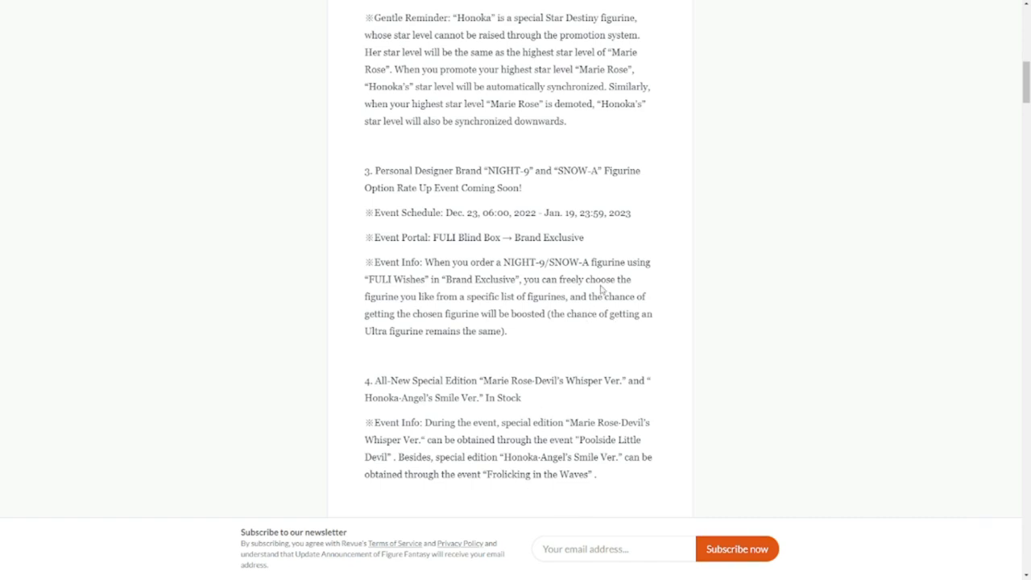
mouse_move(364, 192)
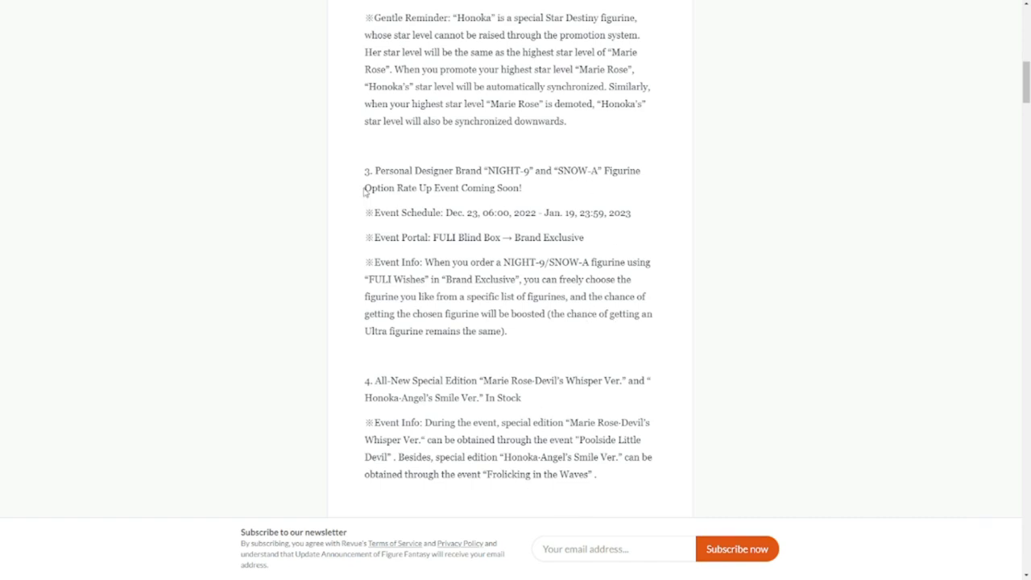
drag(364, 186, 493, 187)
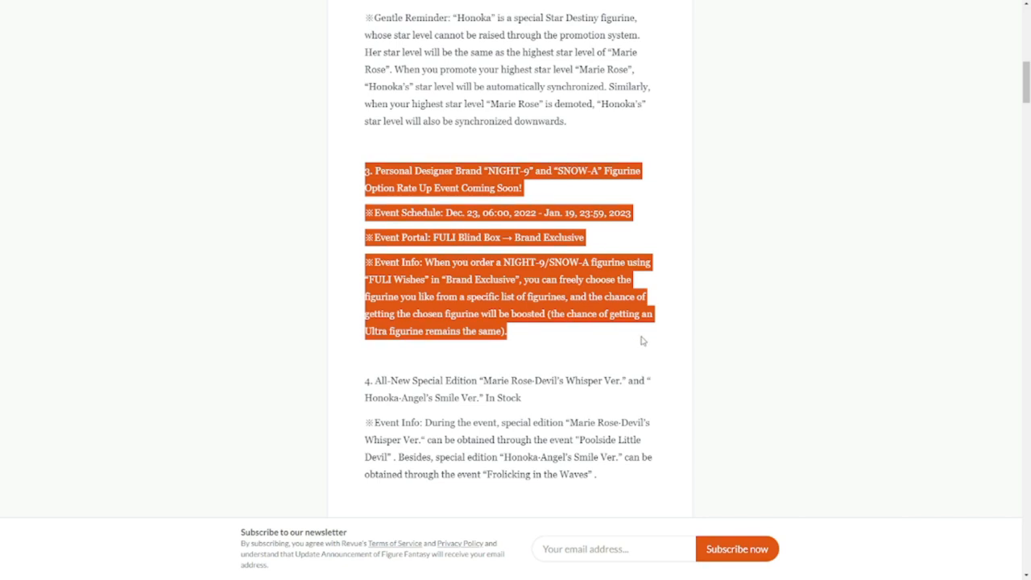
- Highlight the section 4 special edition figurines event info paragraph
scroll(down, 3)
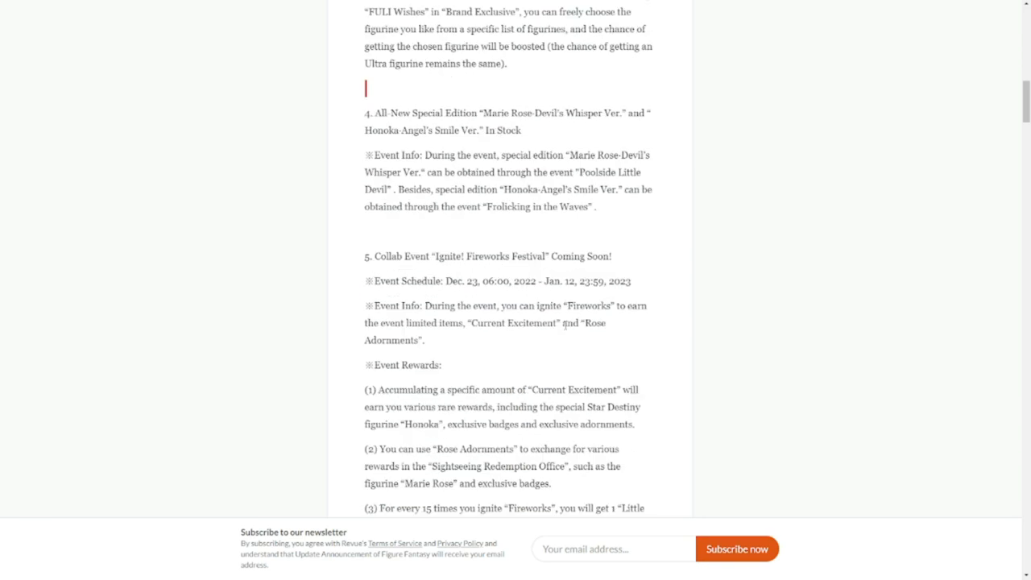
scroll(down, 3)
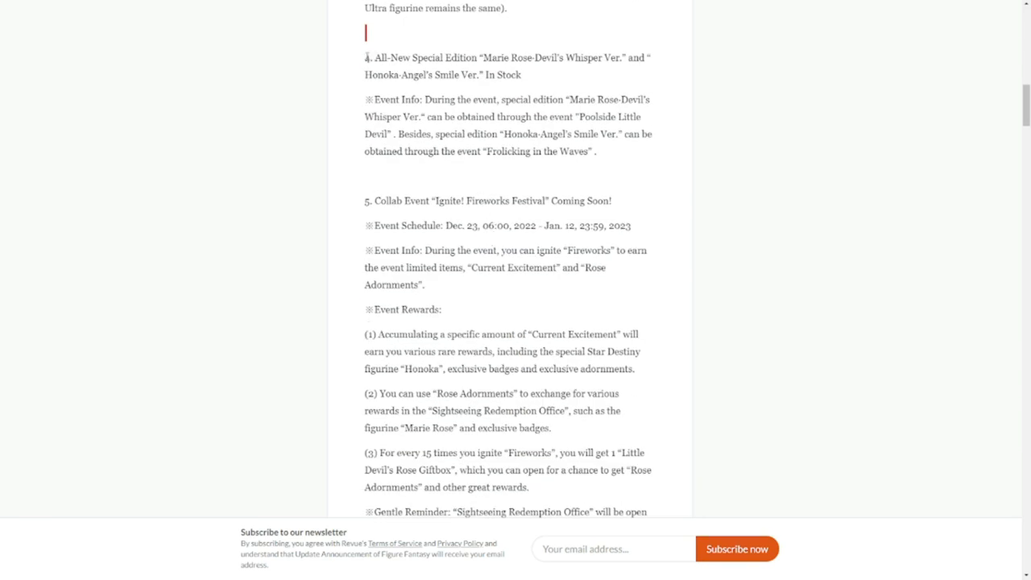
double_click(396, 74)
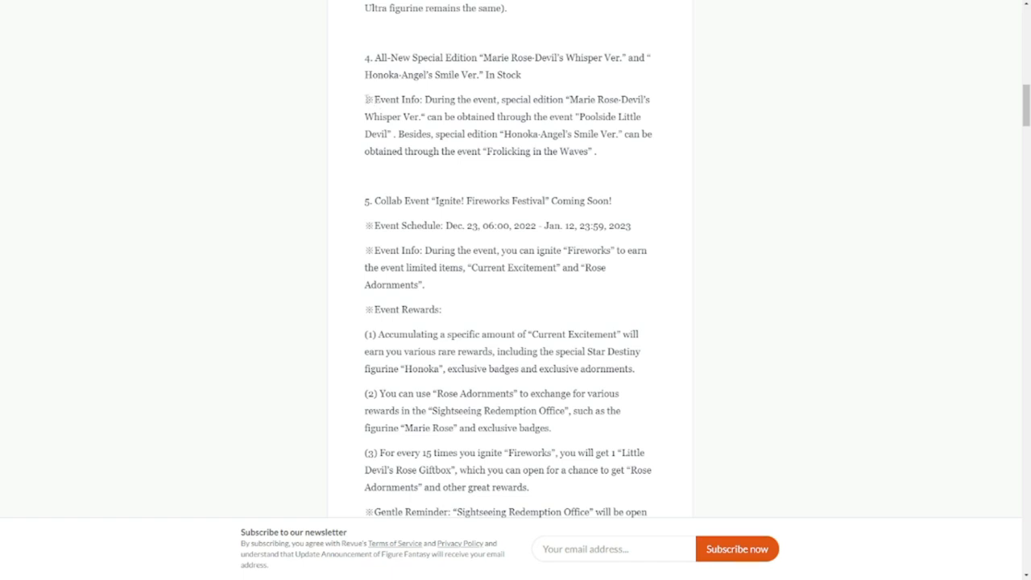
drag(368, 100, 531, 100)
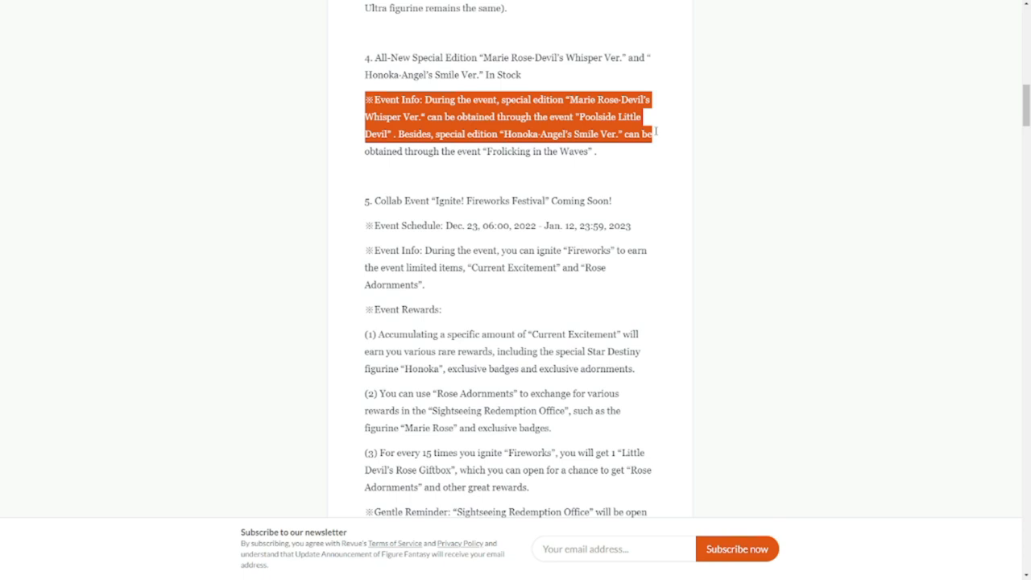
- Clear that highlight and mark the Frolicking in the Waves event name instead
click(610, 158)
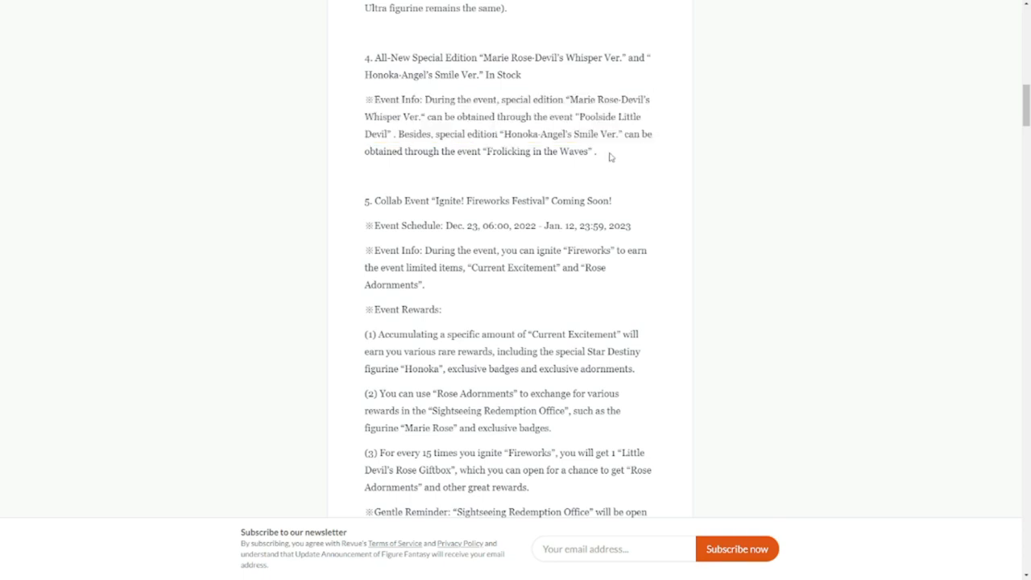
double_click(540, 151)
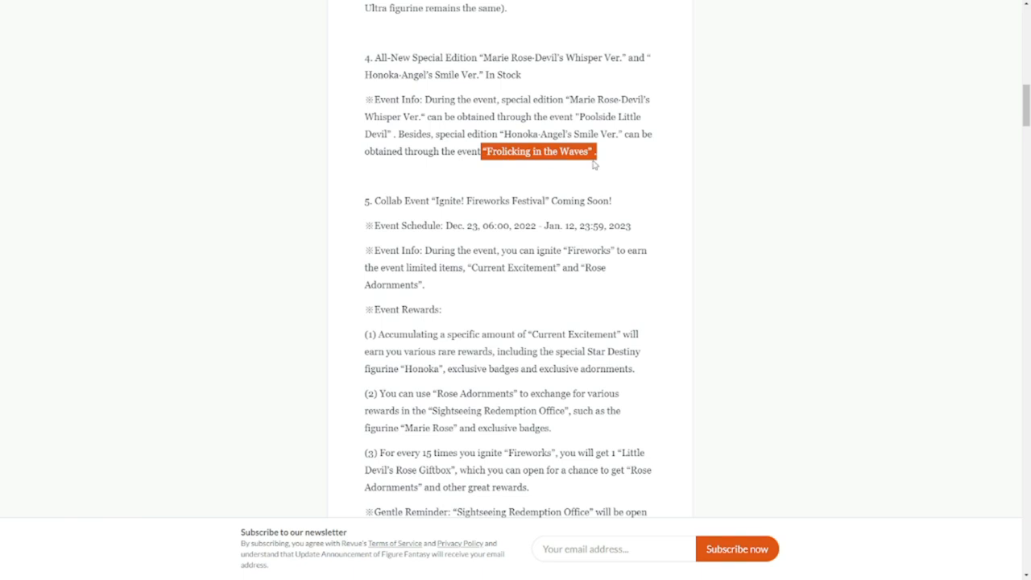
- Highlight the Rose Adornments exchange reward and Sightseeing Redemption Office lines in the Fireworks Festival rewards
scroll(down, 3)
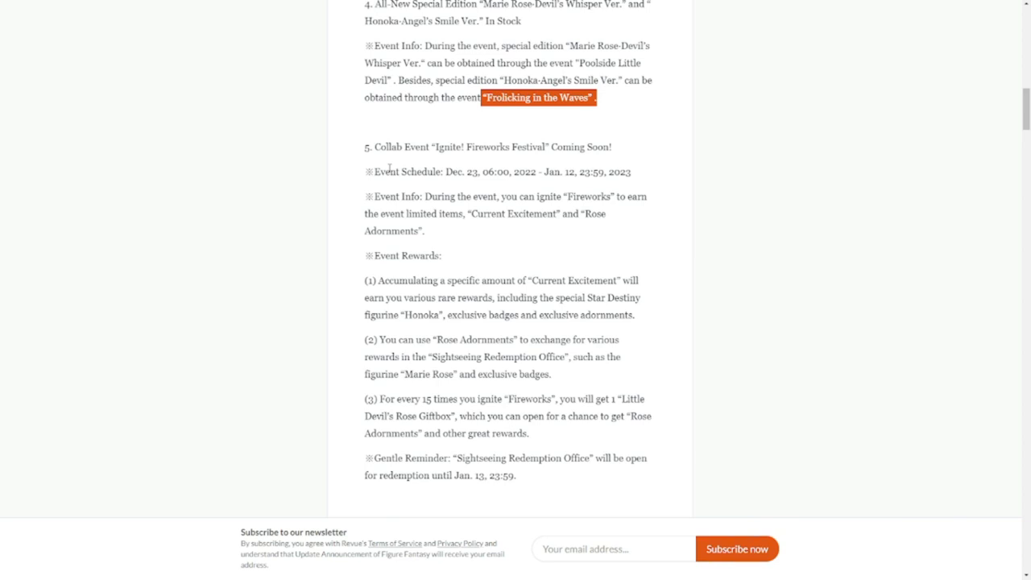
mouse_move(464, 159)
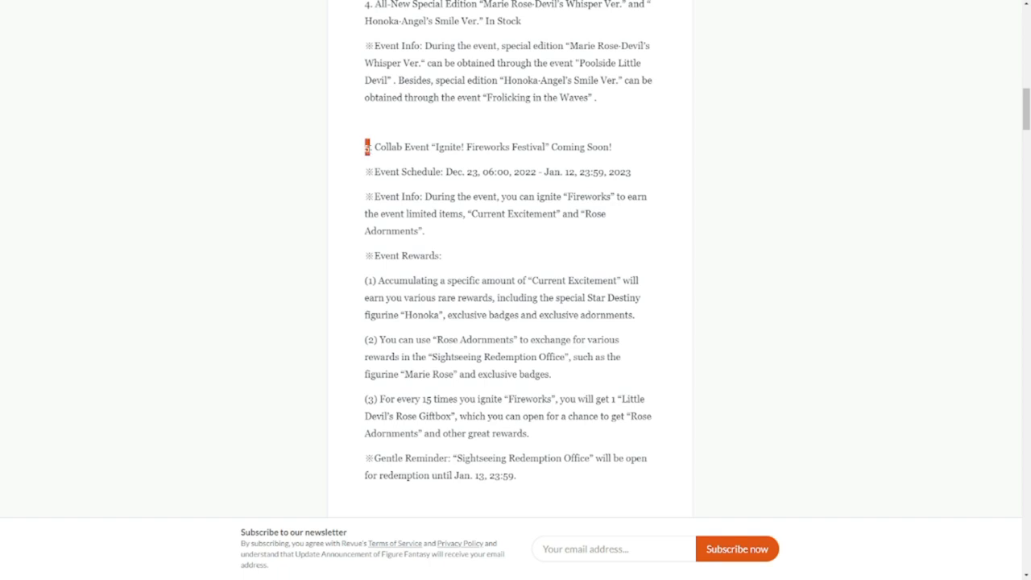
mouse_move(421, 142)
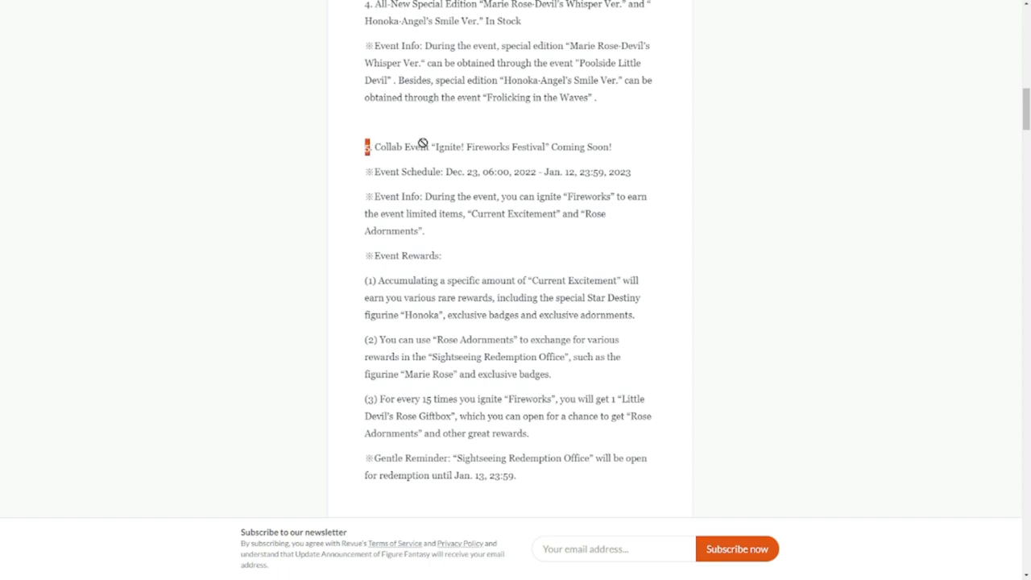
scroll(down, 3)
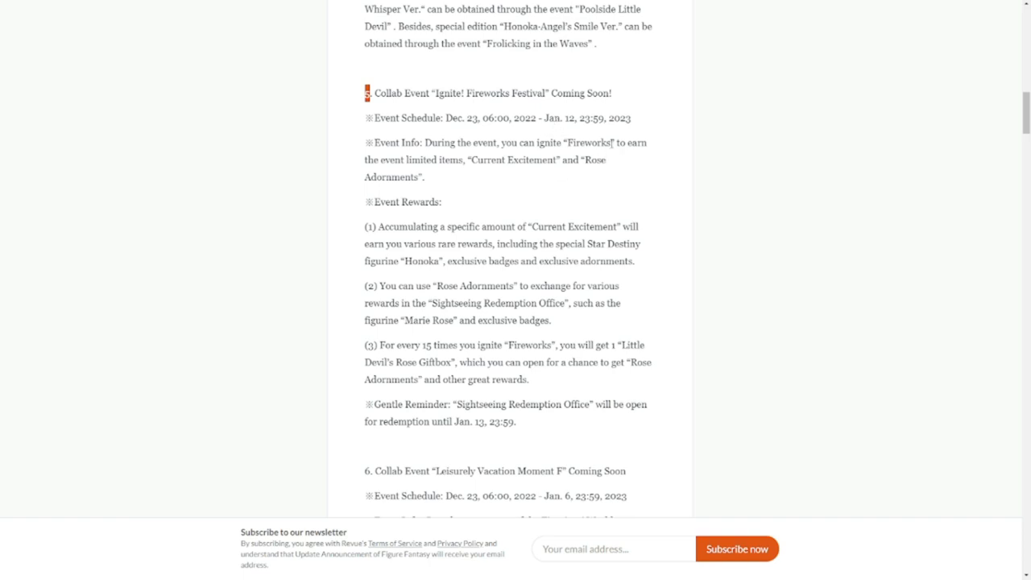
mouse_move(566, 210)
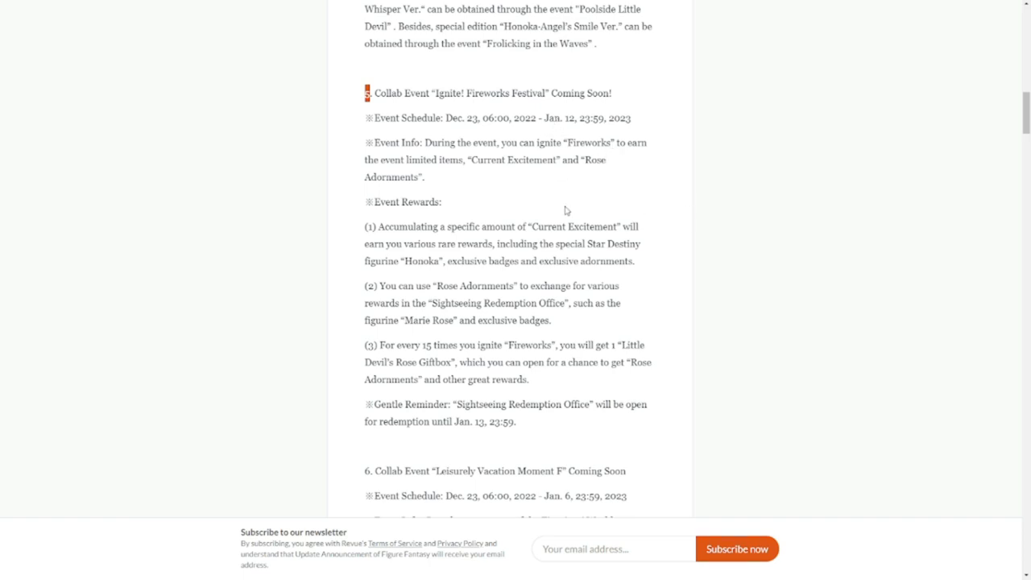
mouse_move(396, 238)
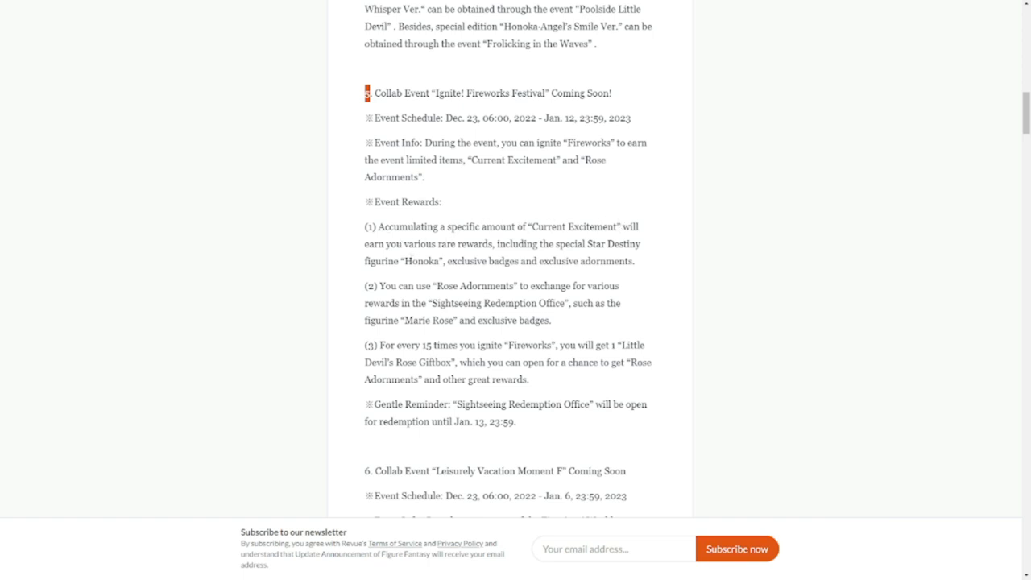
mouse_move(649, 260)
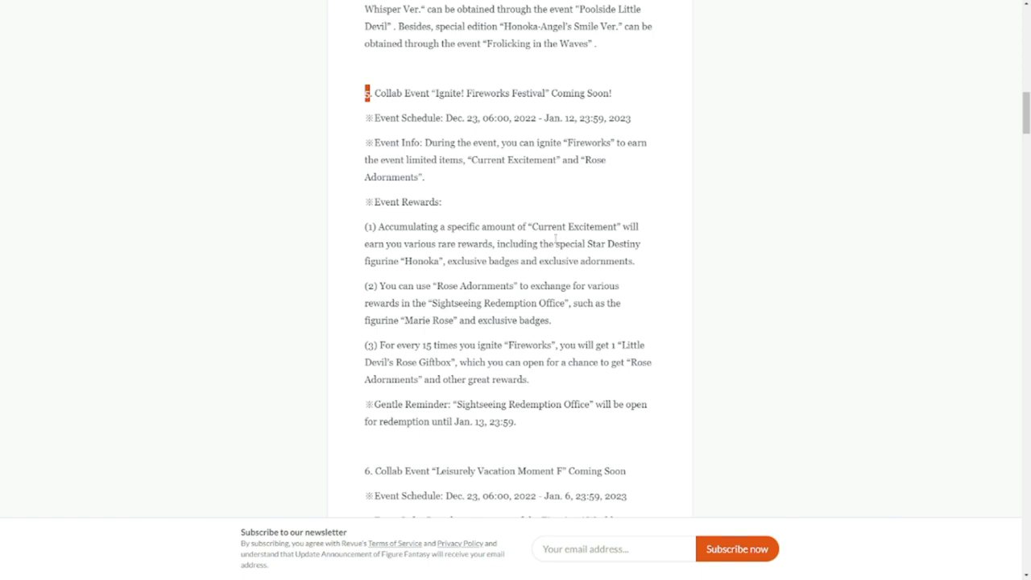
drag(381, 286, 564, 287)
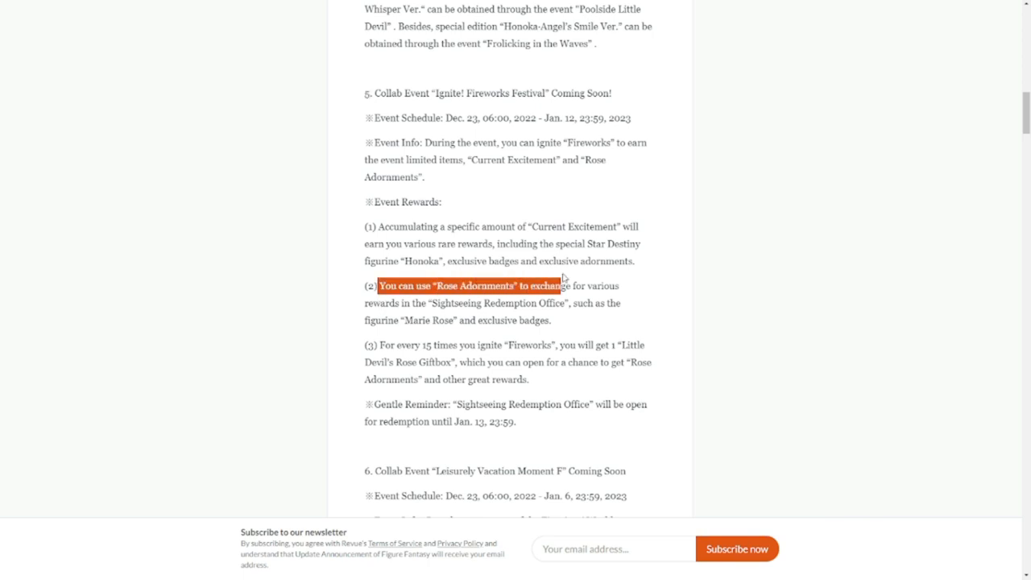
click(412, 314)
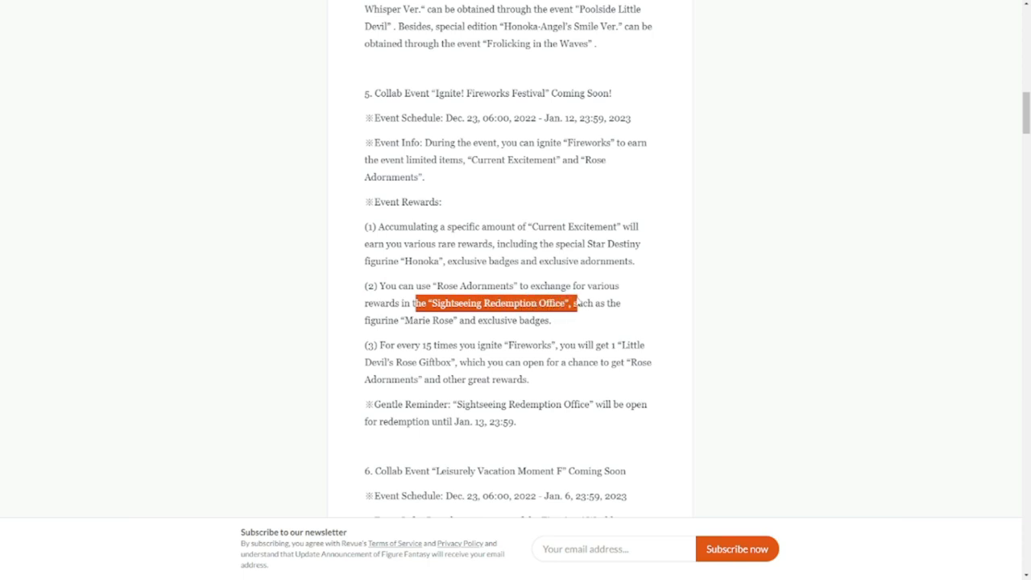
scroll(down, 3)
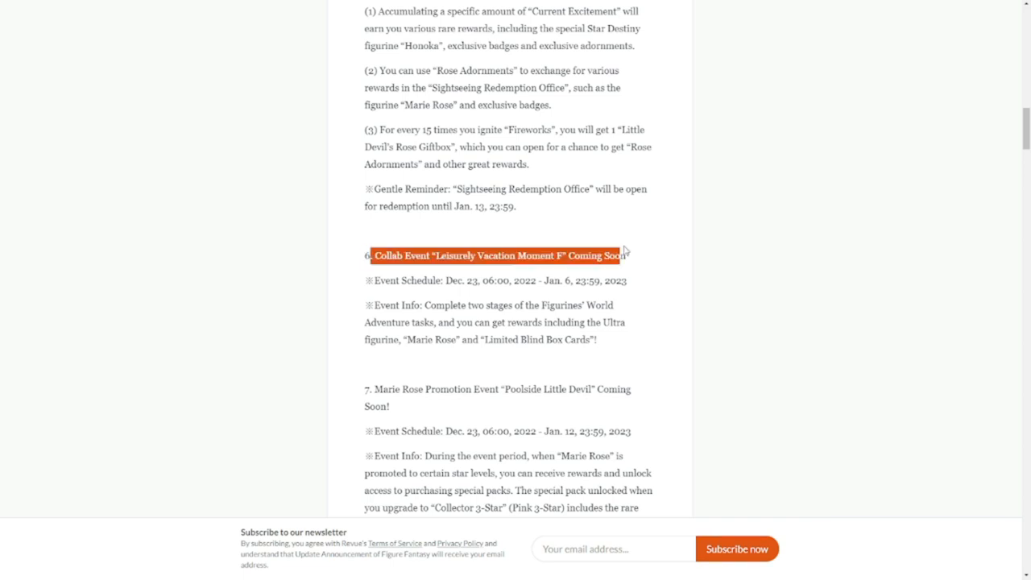
- Highlight the Leisurely Vacation Moment F schedule and the Poolside Little Devil event title
click(390, 293)
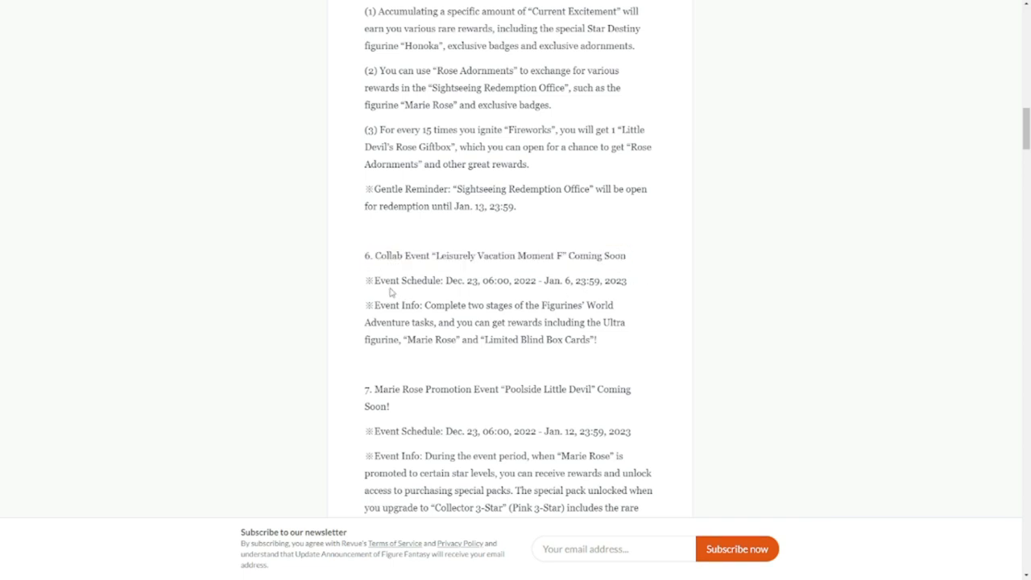
drag(372, 281, 564, 280)
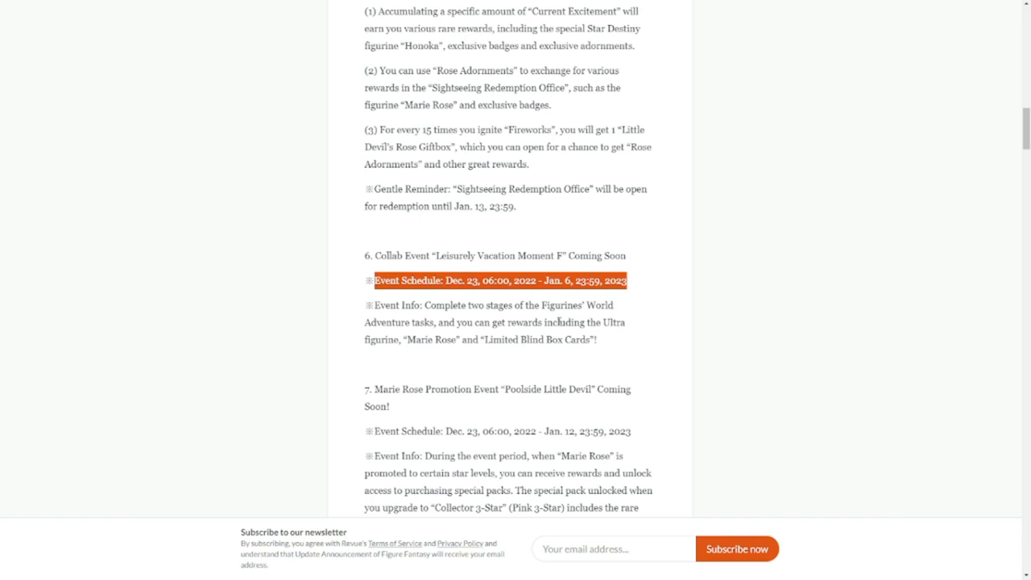
scroll(down, 3)
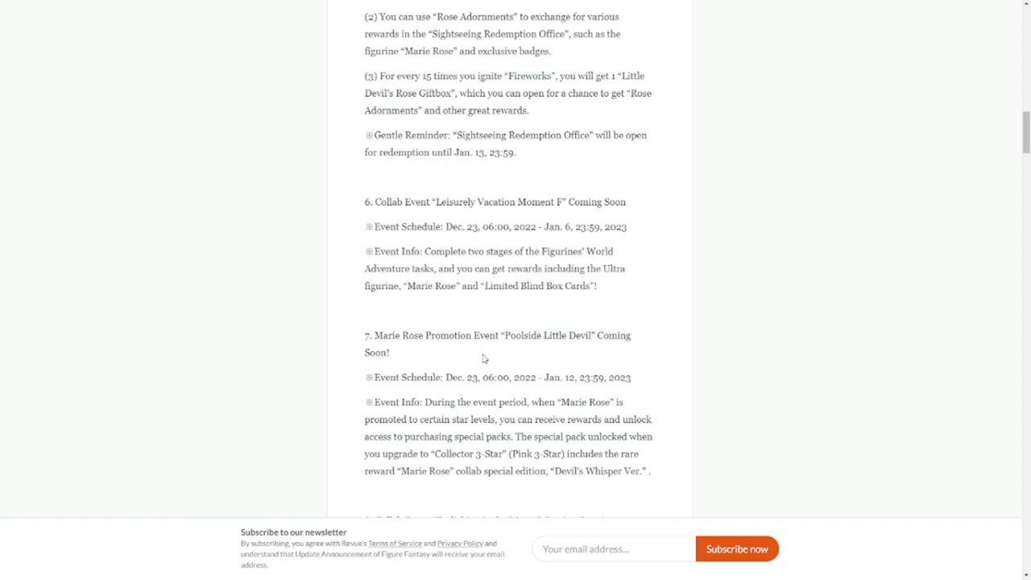
scroll(down, 3)
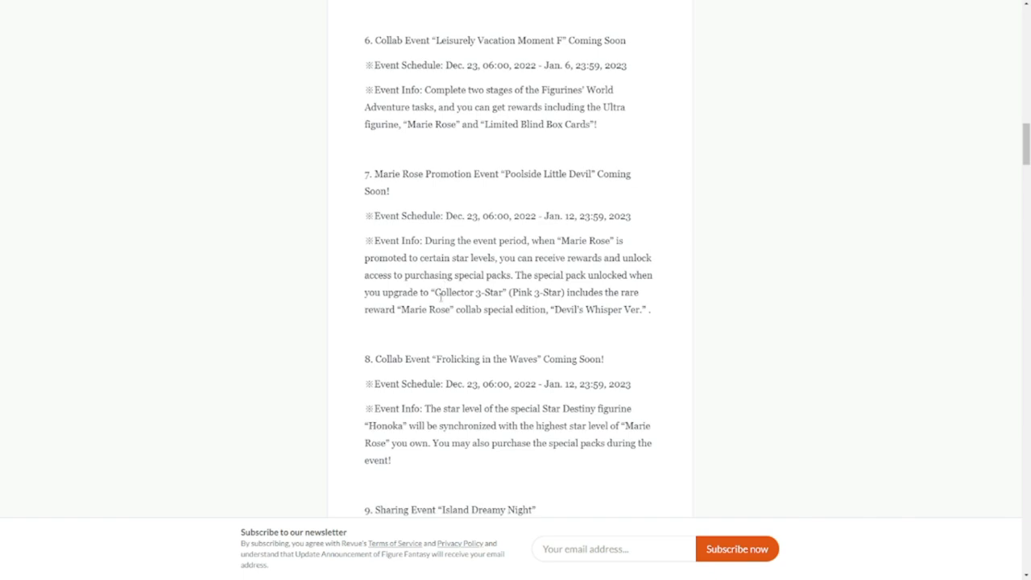
drag(364, 174, 628, 174)
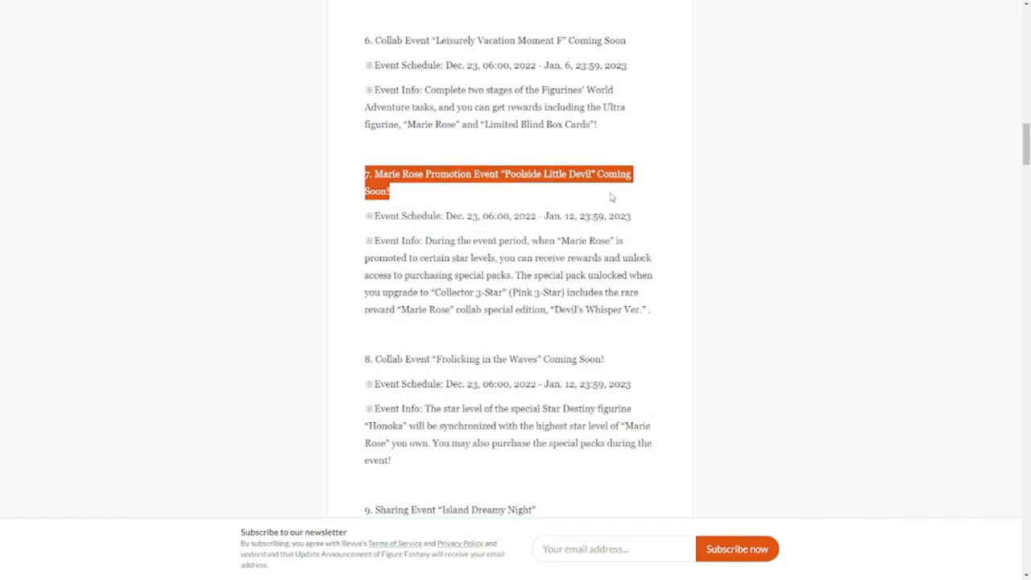
scroll(down, 3)
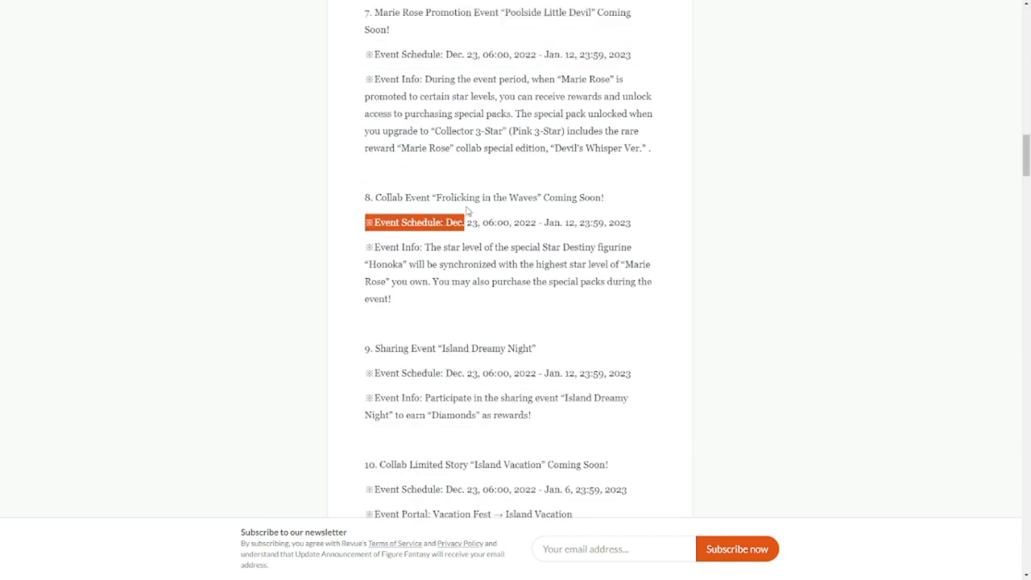
- Highlight the Frolicking in the Waves schedule with event 8's info, then the Island Dreamy Night lines
drag(467, 222, 635, 253)
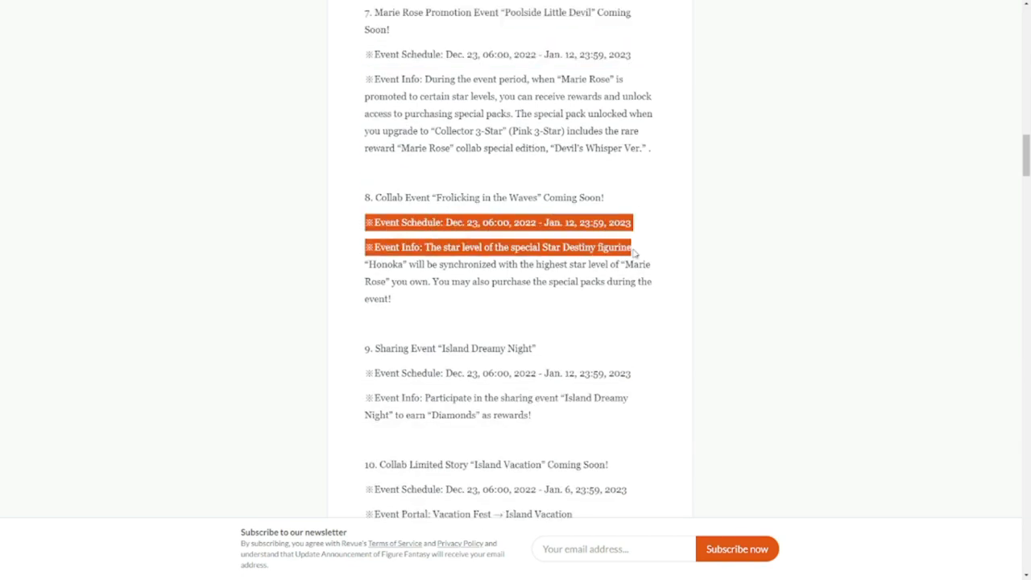
drag(633, 252, 636, 280)
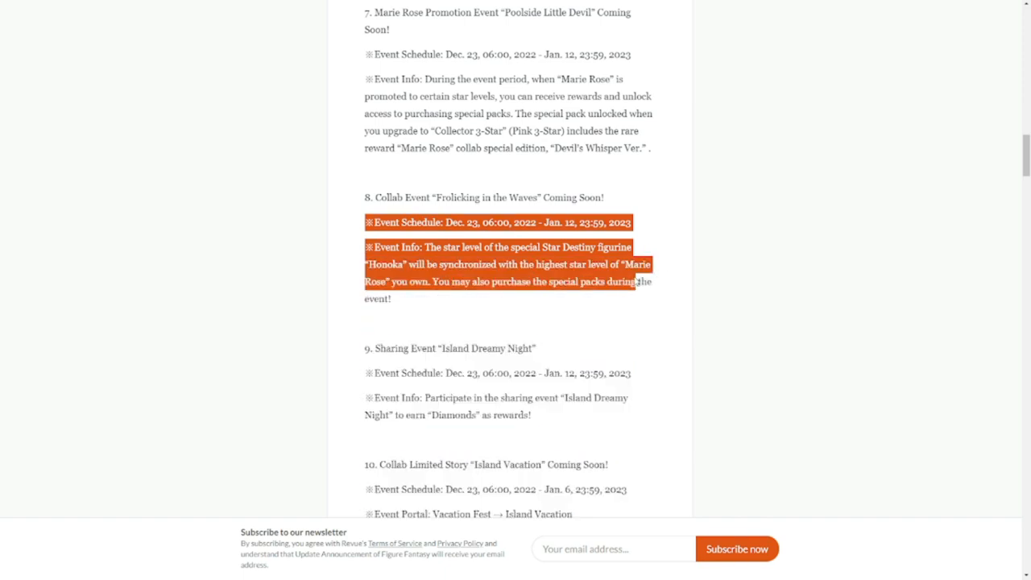
scroll(down, 3)
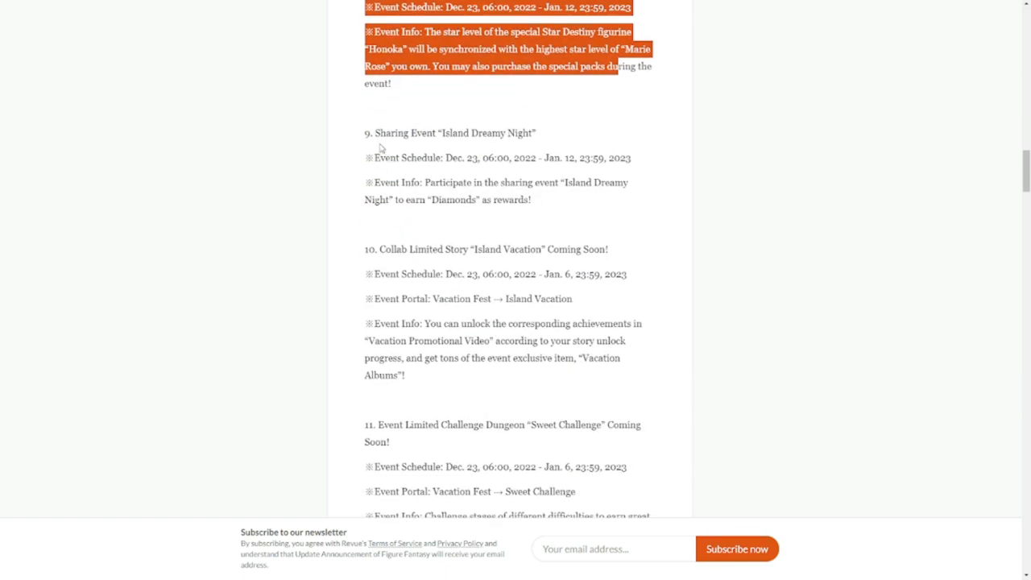
drag(373, 132, 523, 132)
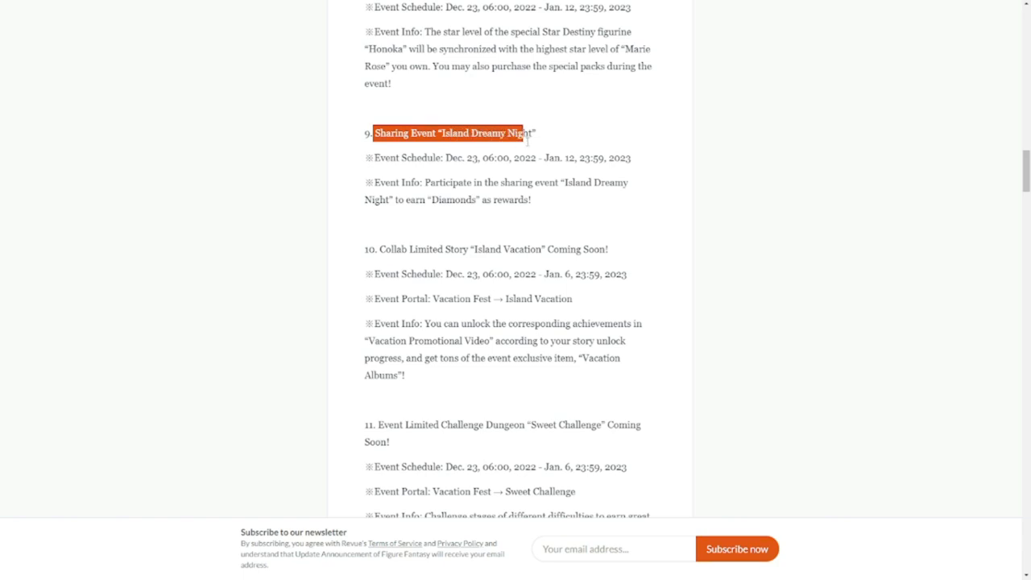
drag(522, 132, 628, 182)
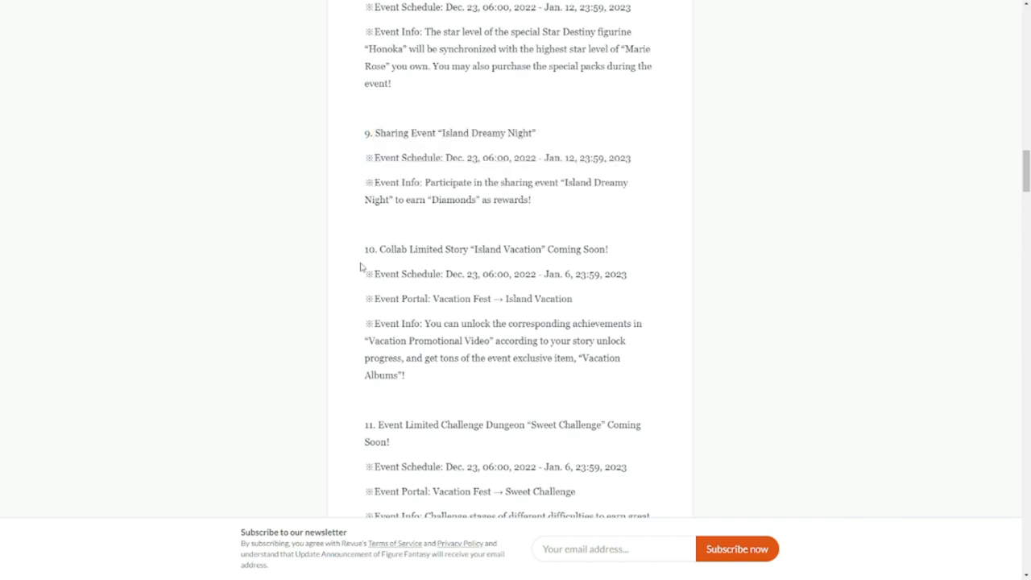
drag(364, 248, 576, 248)
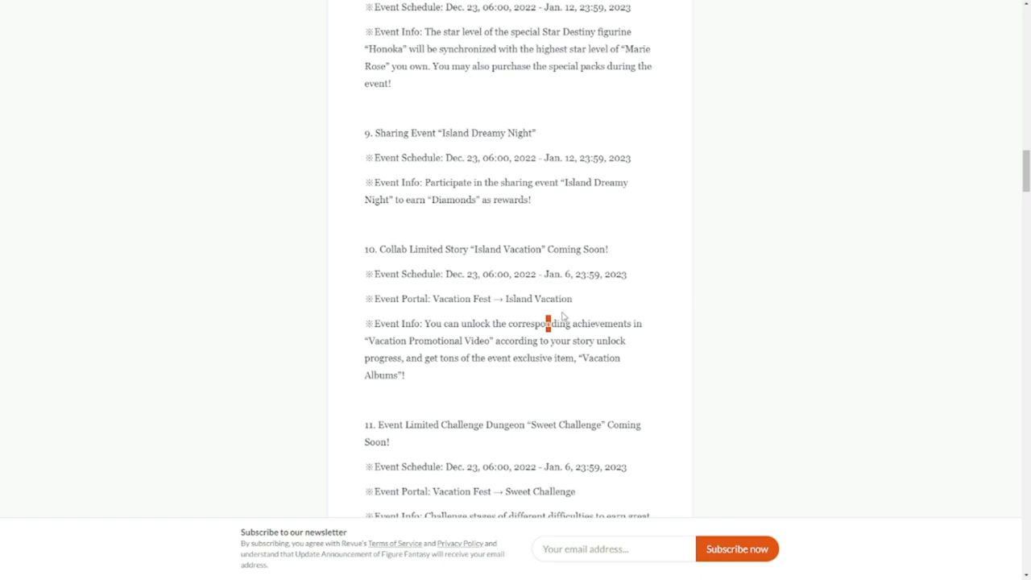
- Start highlighting the Trend Ball event title in section 12
scroll(down, 3)
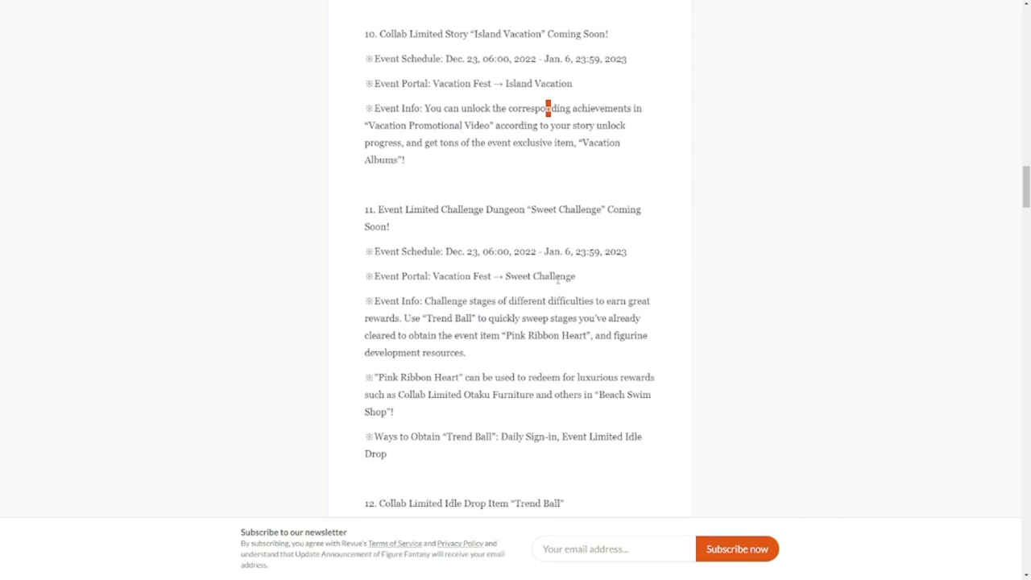
mouse_move(397, 224)
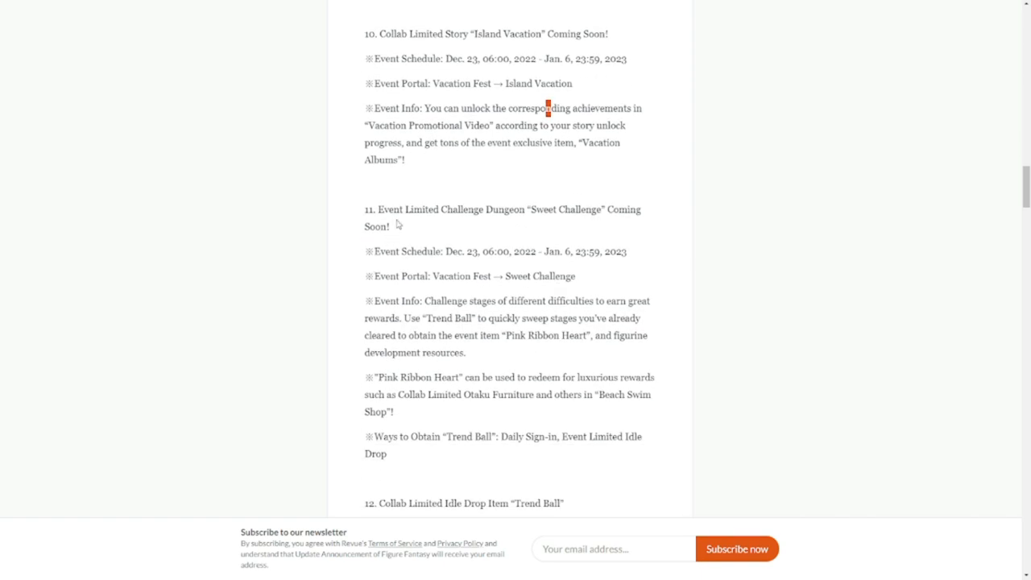
mouse_move(400, 241)
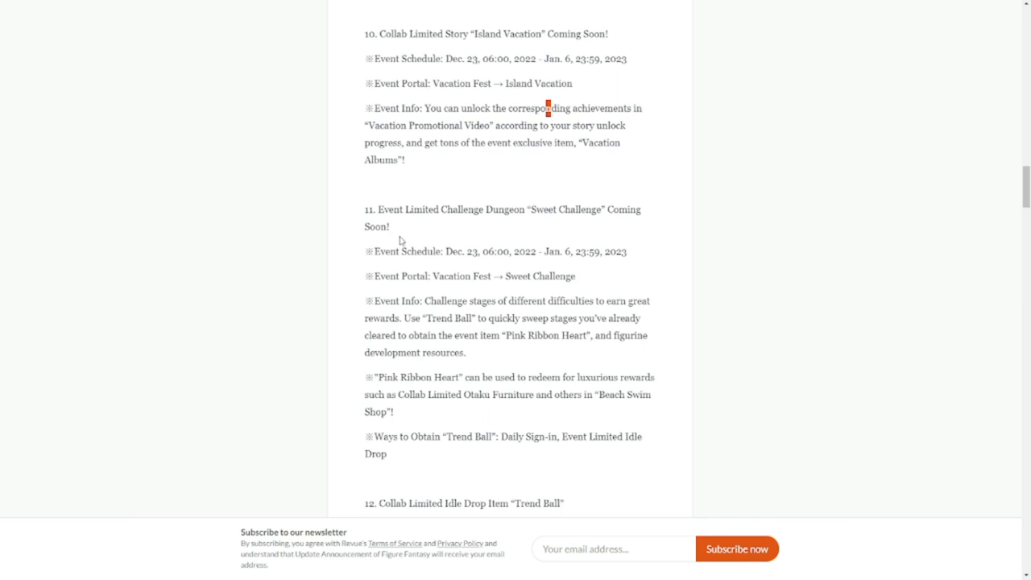
mouse_move(415, 264)
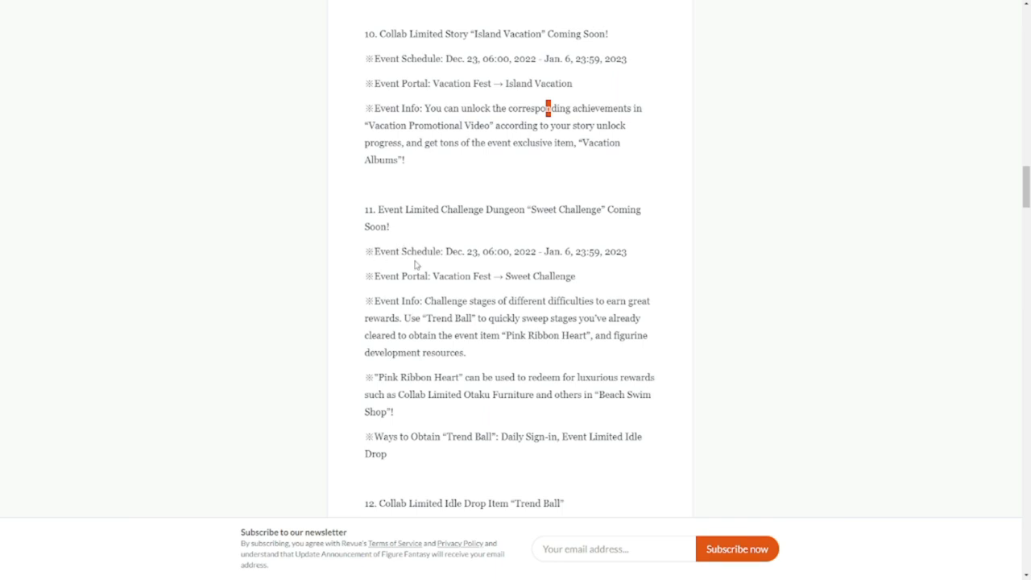
drag(367, 252, 577, 277)
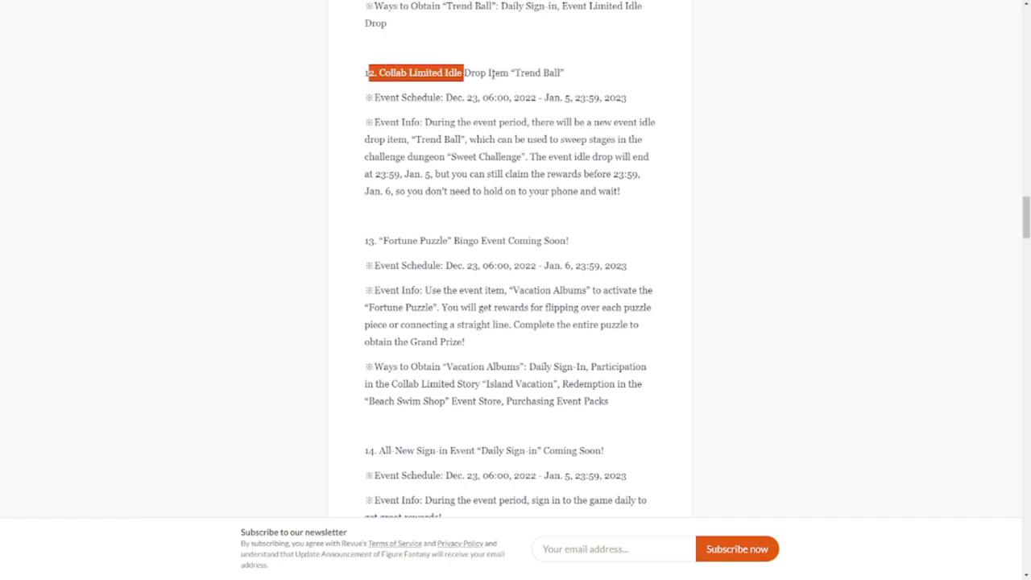
- Highlight the whole Trend Ball idle drop event, then the Fortune Puzzle bingo event details
drag(367, 72, 621, 193)
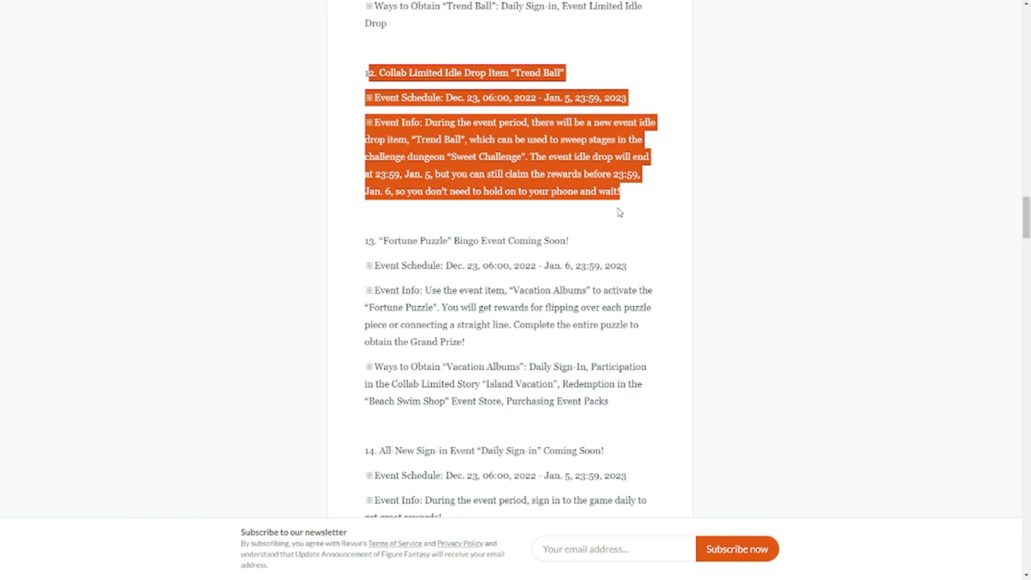
click(374, 245)
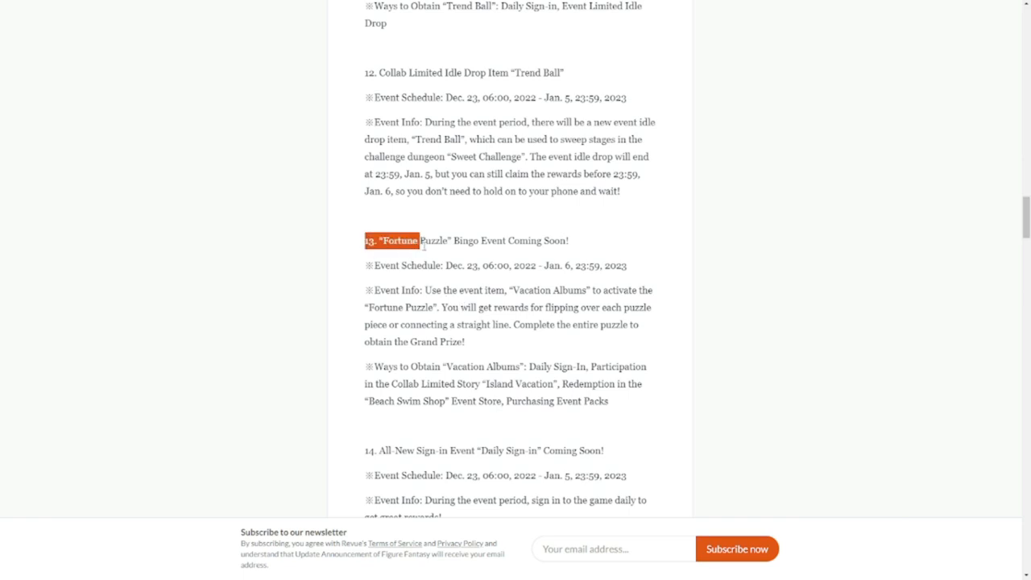
double_click(435, 241)
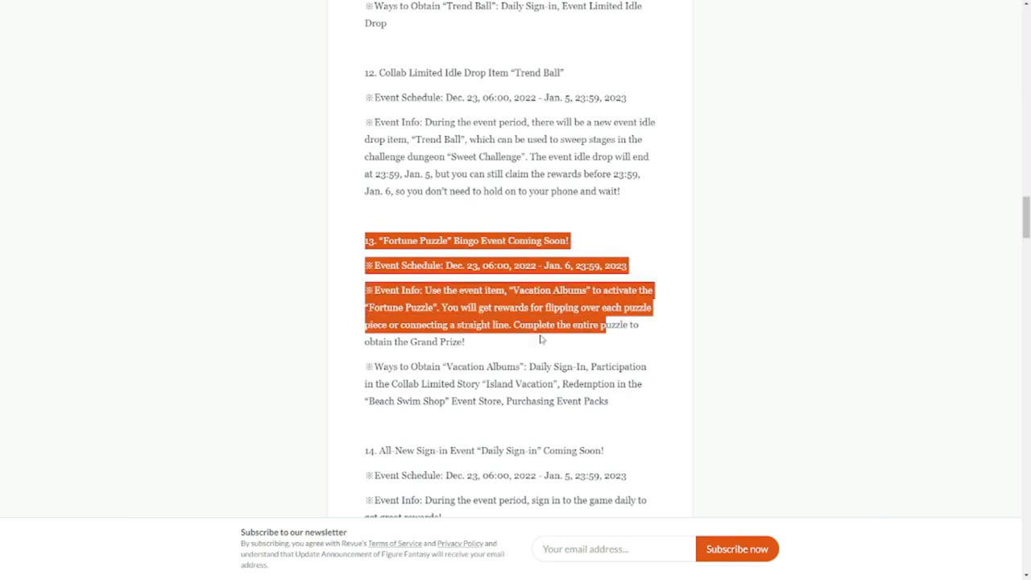
- Read past the new packs list to the Christmas Series Limited-Time Events heading
scroll(down, 3)
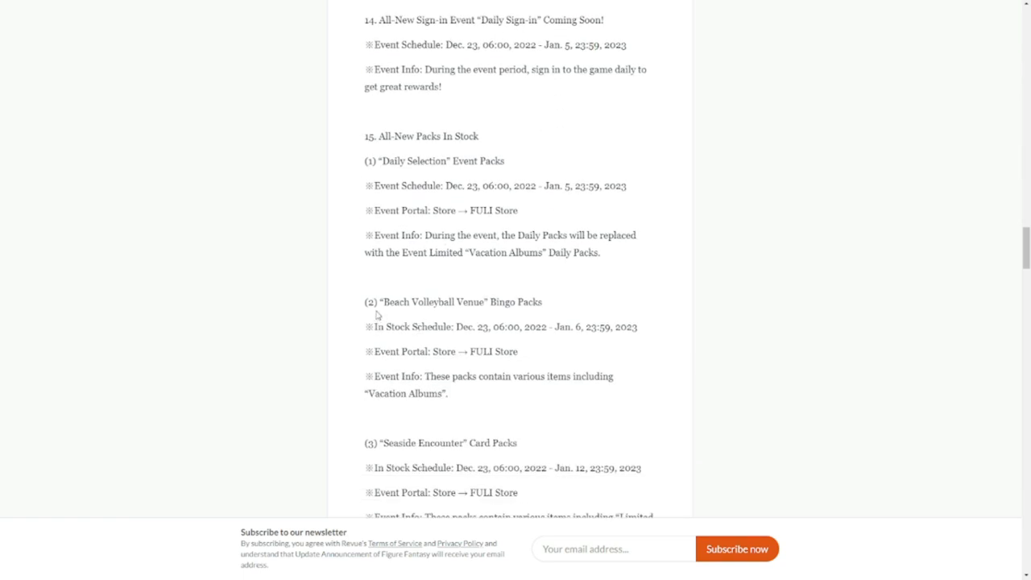
scroll(down, 3)
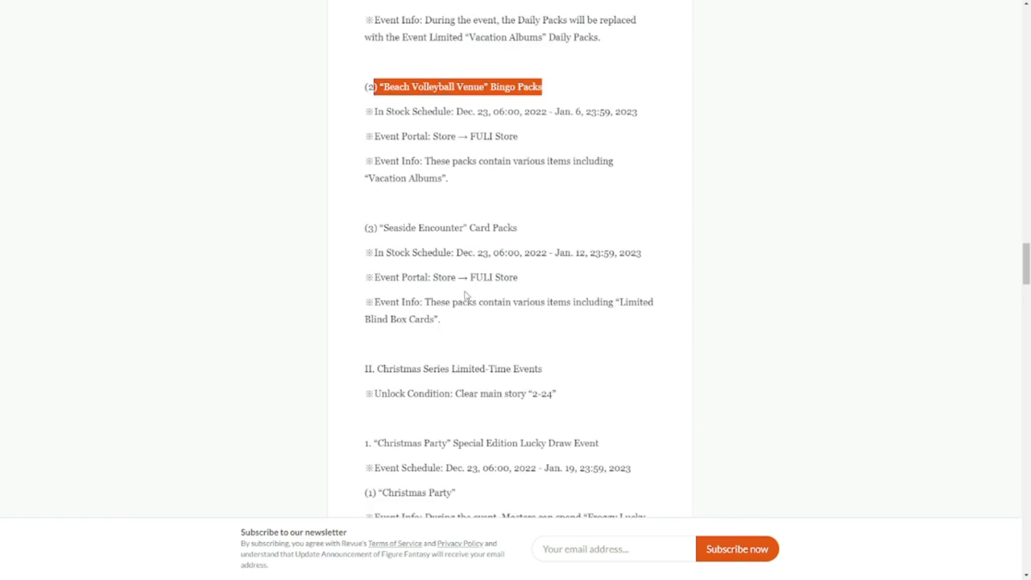
scroll(down, 3)
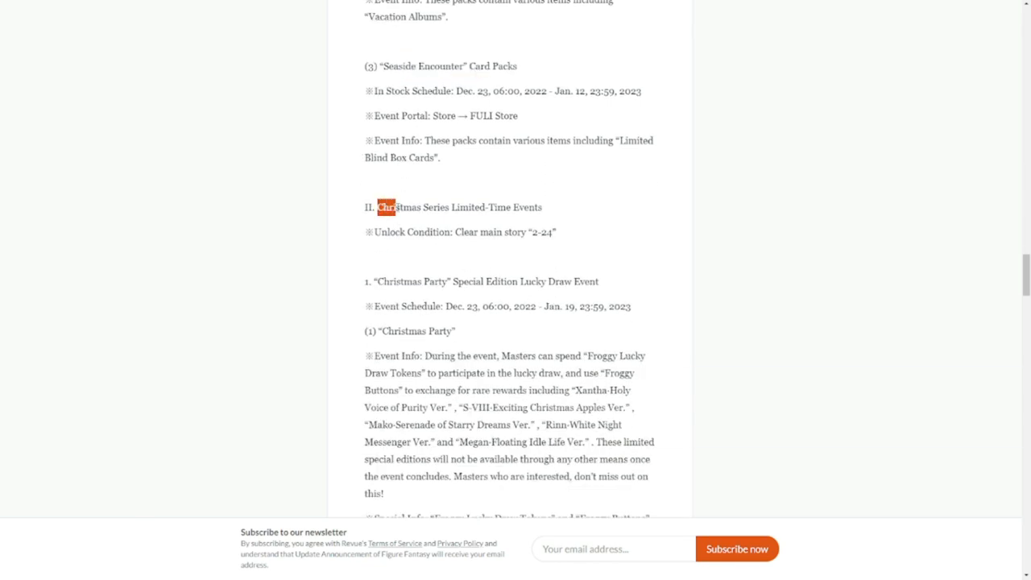
- Highlight the Christmas Series heading with the Christmas Eve Lights event and read on
drag(387, 206, 554, 232)
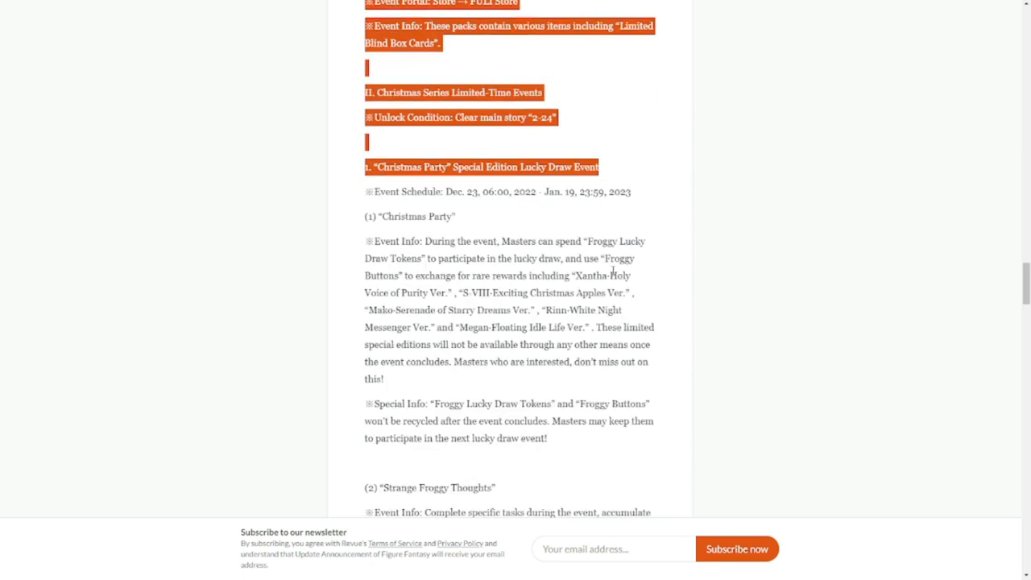
scroll(down, 3)
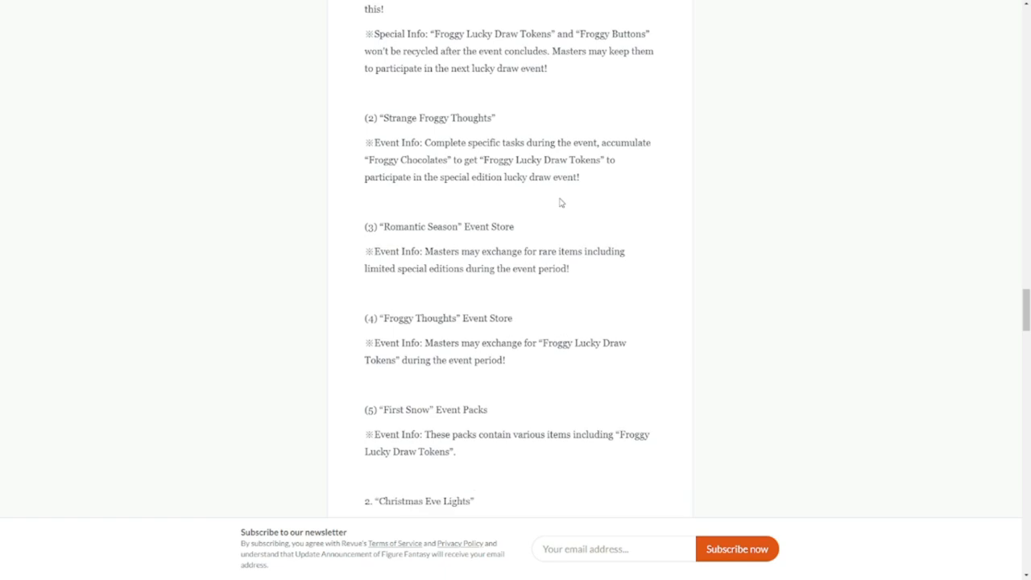
scroll(down, 3)
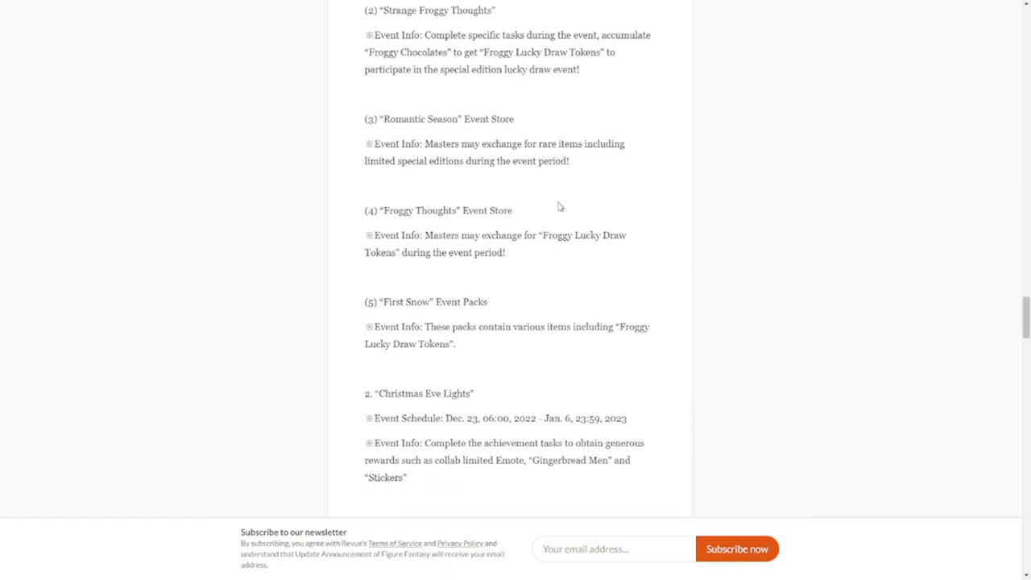
mouse_move(409, 206)
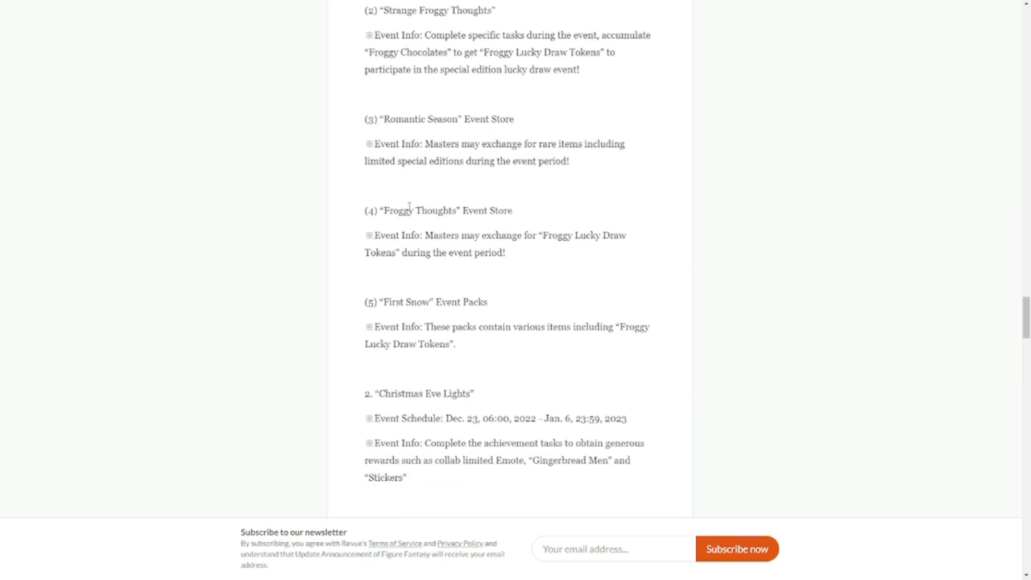
mouse_move(473, 338)
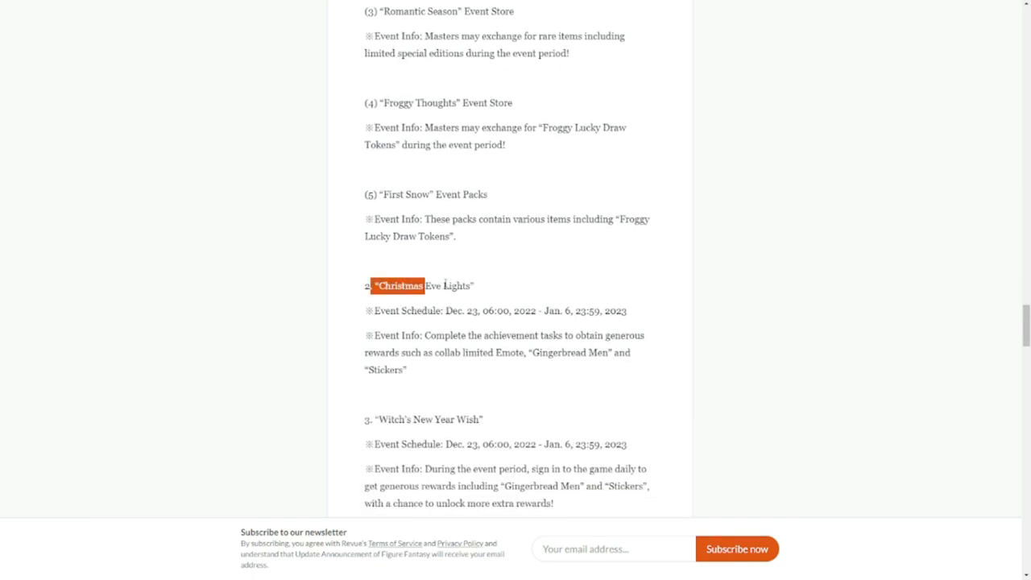
scroll(down, 3)
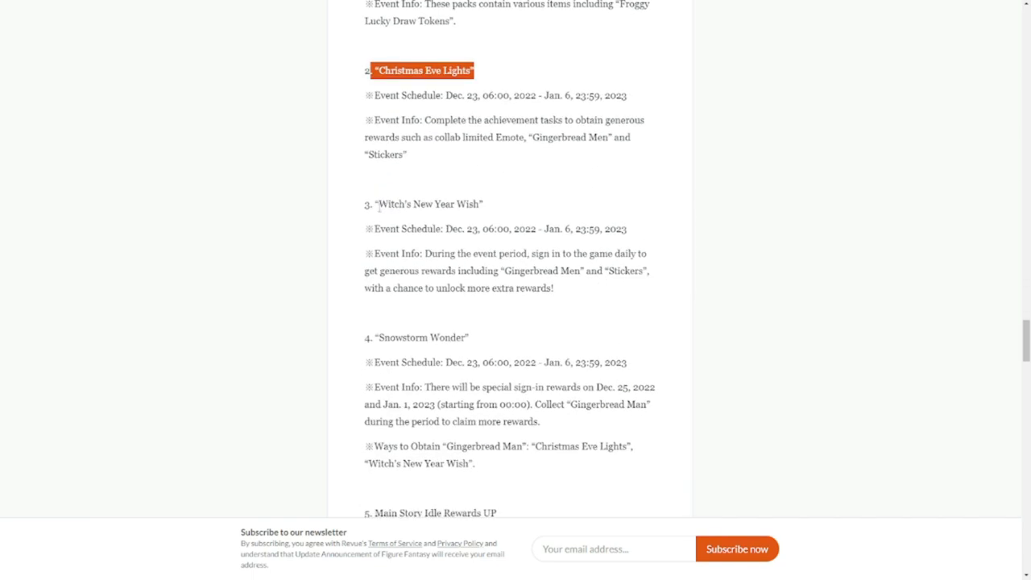
- Highlight the Witch's New Year Wish title and read down to the Main Story Idle Rewards section
double_click(428, 203)
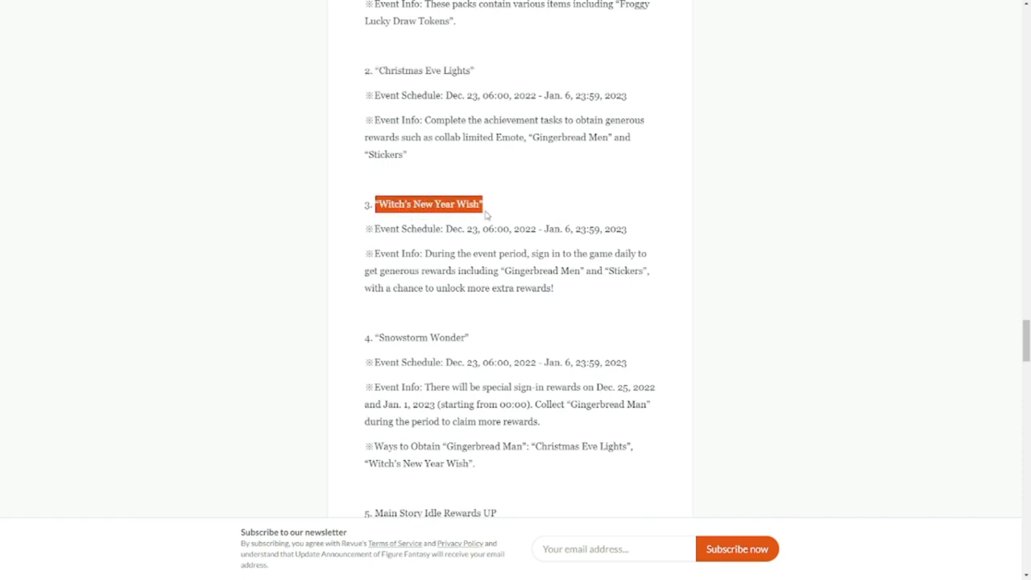
scroll(down, 3)
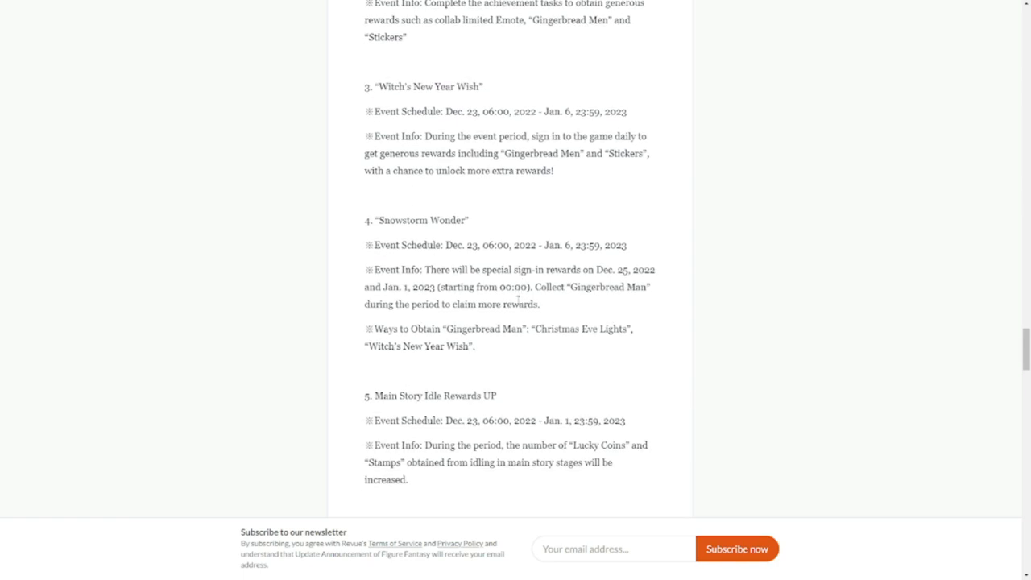
scroll(down, 3)
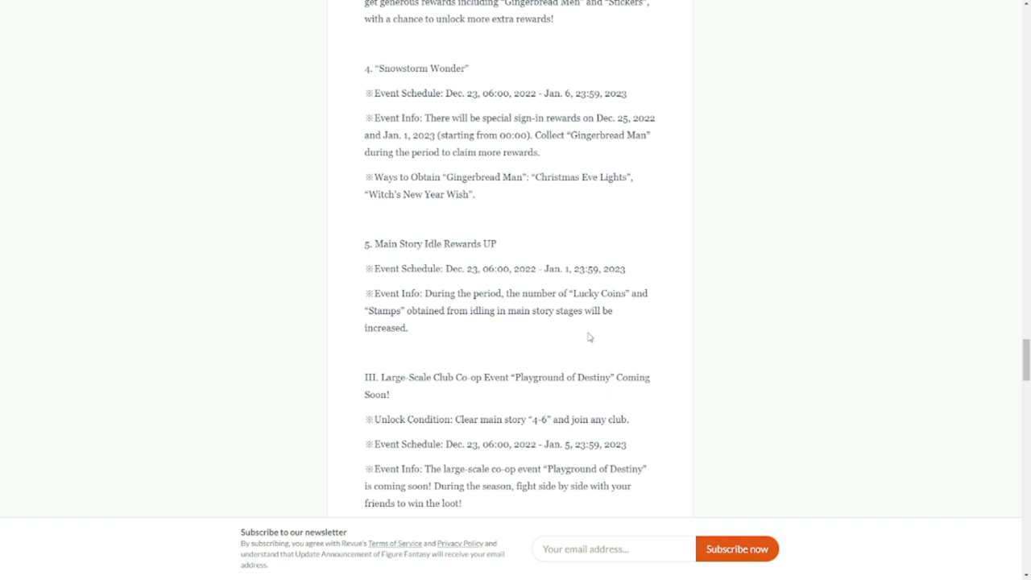
scroll(down, 3)
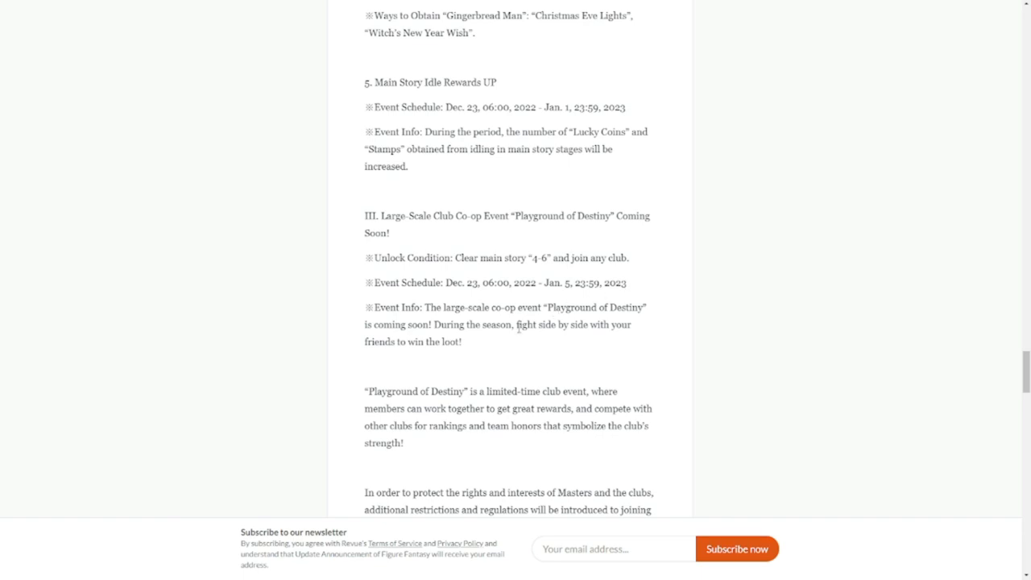
- Read through the Playground of Destiny club co-op event and its club restrictions
scroll(down, 3)
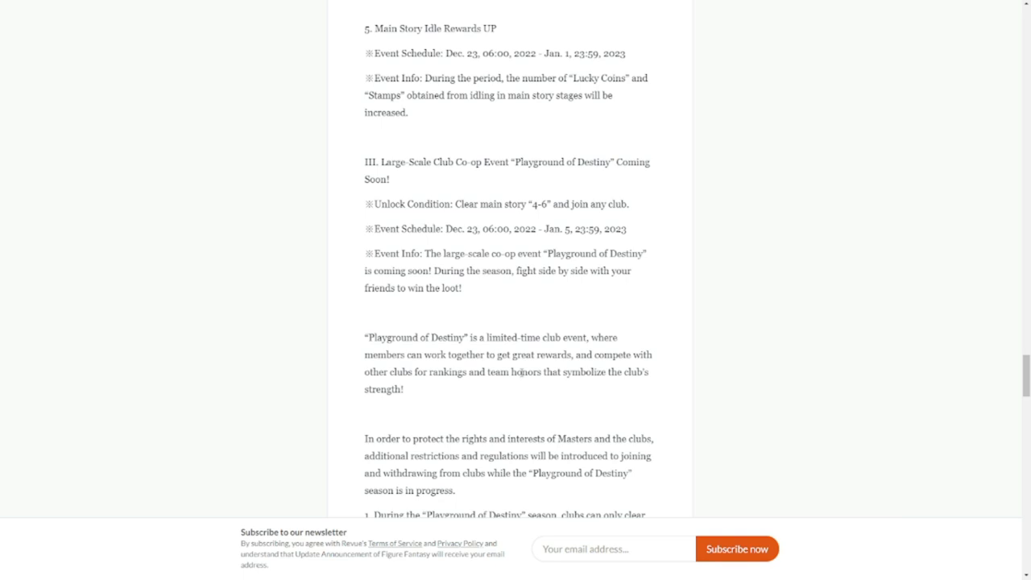
scroll(down, 3)
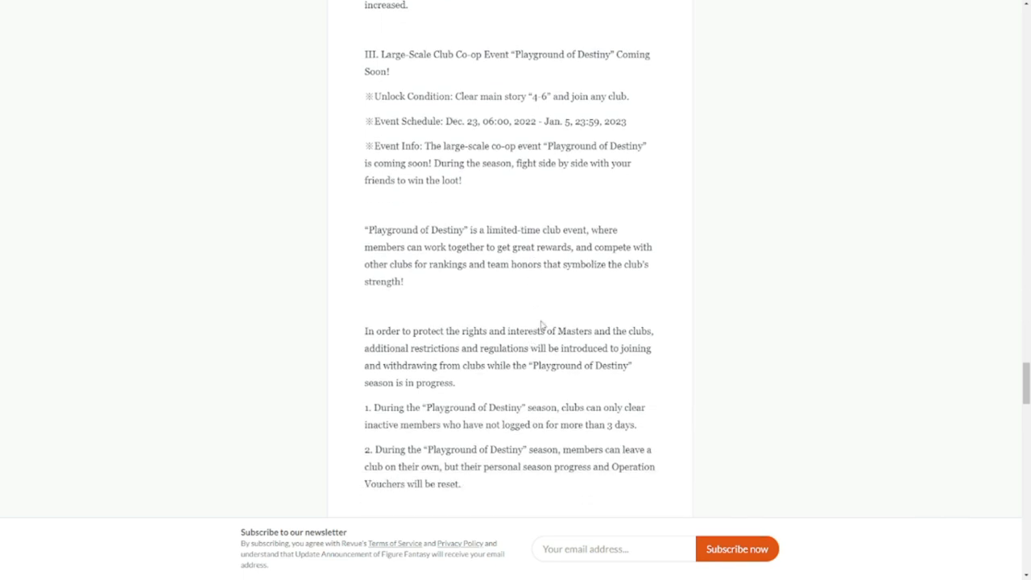
scroll(down, 3)
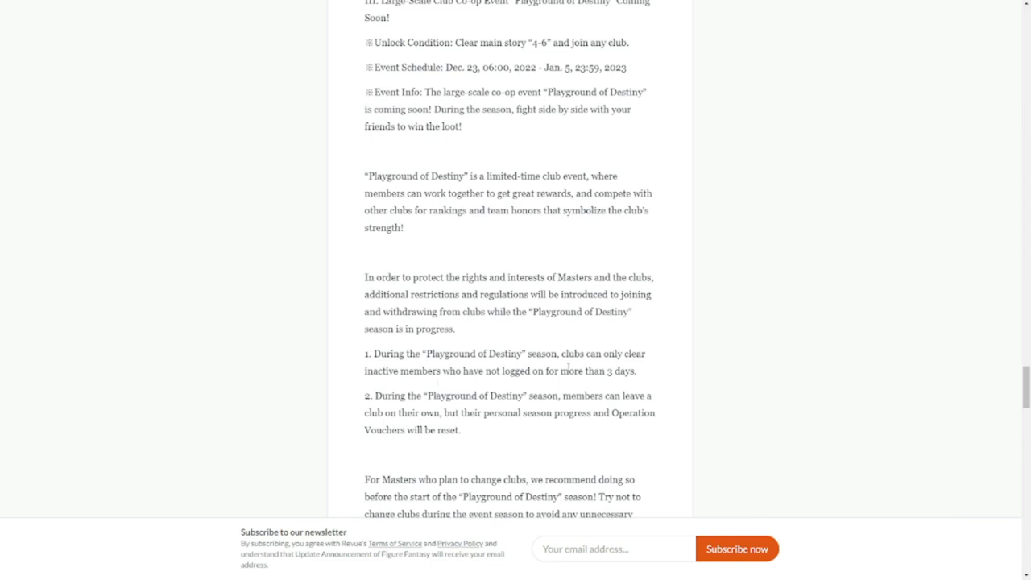
scroll(down, 3)
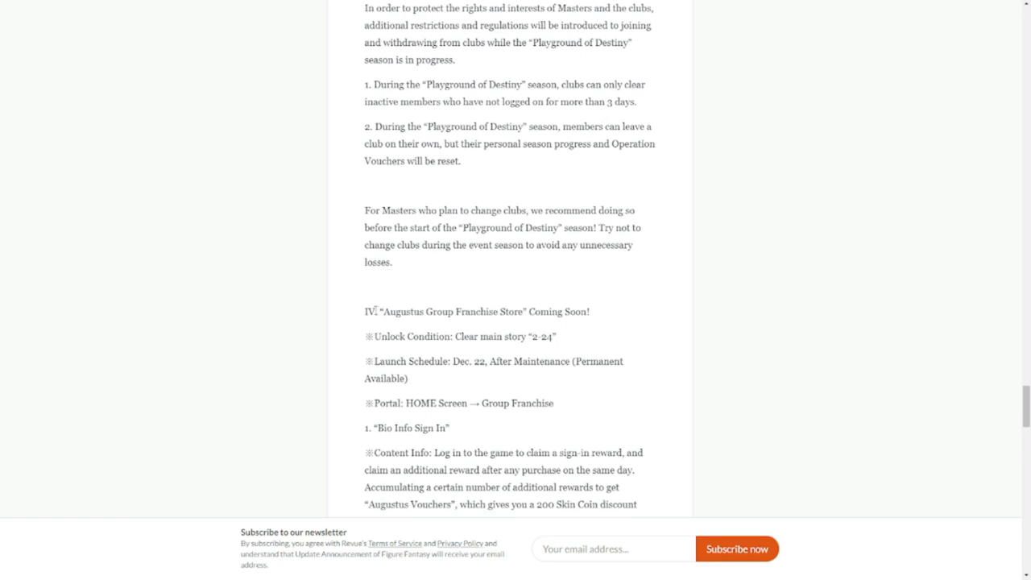
- Highlight the Augustus Group Franchise Store heading including Coming Soon! and read into the Series Update
double_click(451, 313)
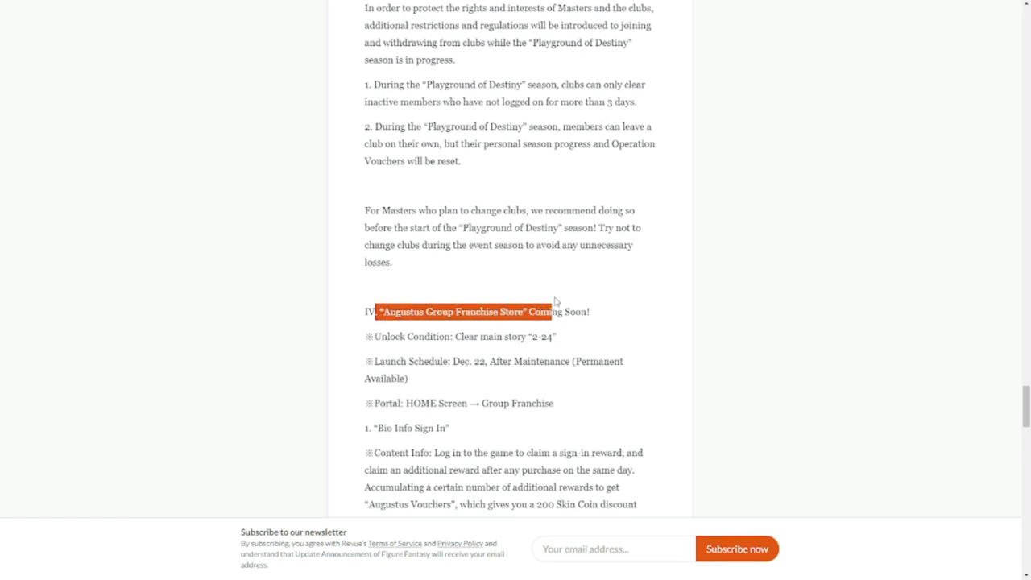
drag(554, 301, 615, 322)
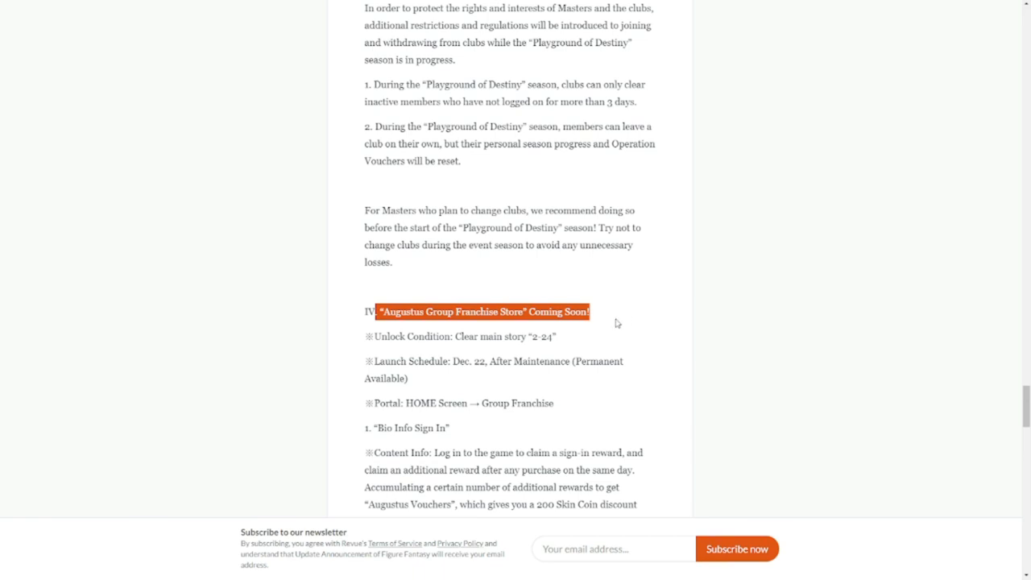
scroll(down, 3)
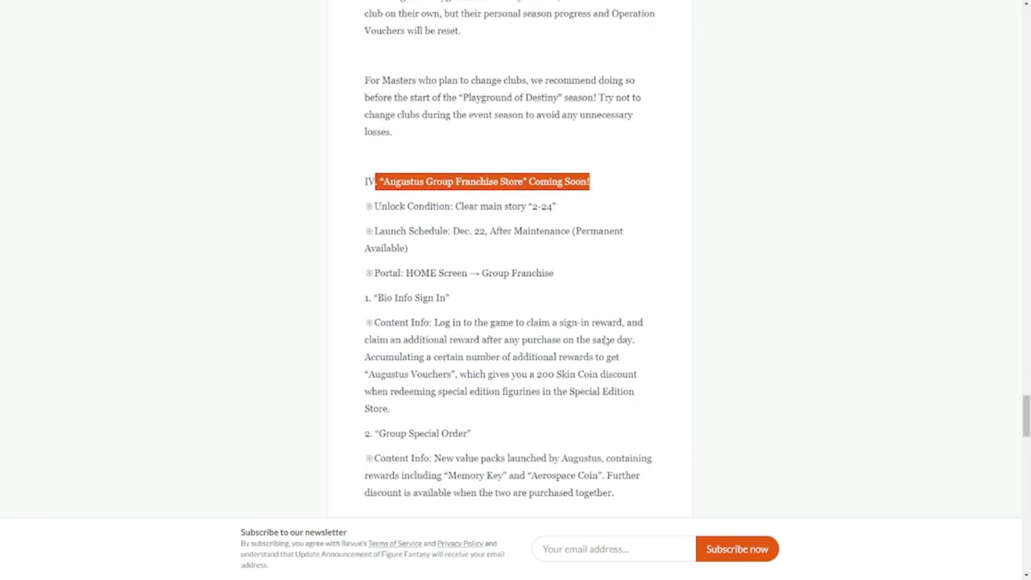
scroll(down, 3)
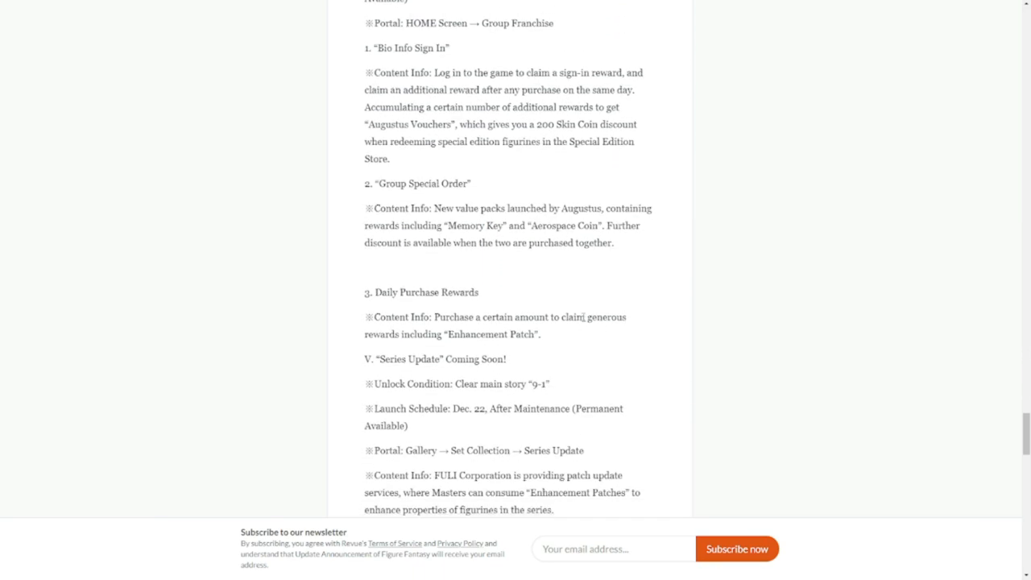
scroll(down, 3)
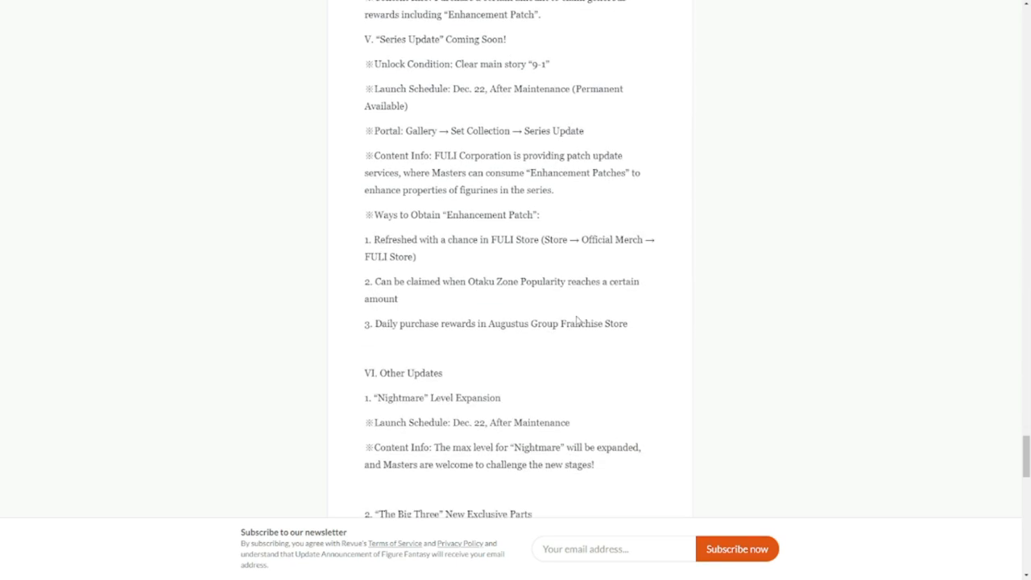
scroll(down, 3)
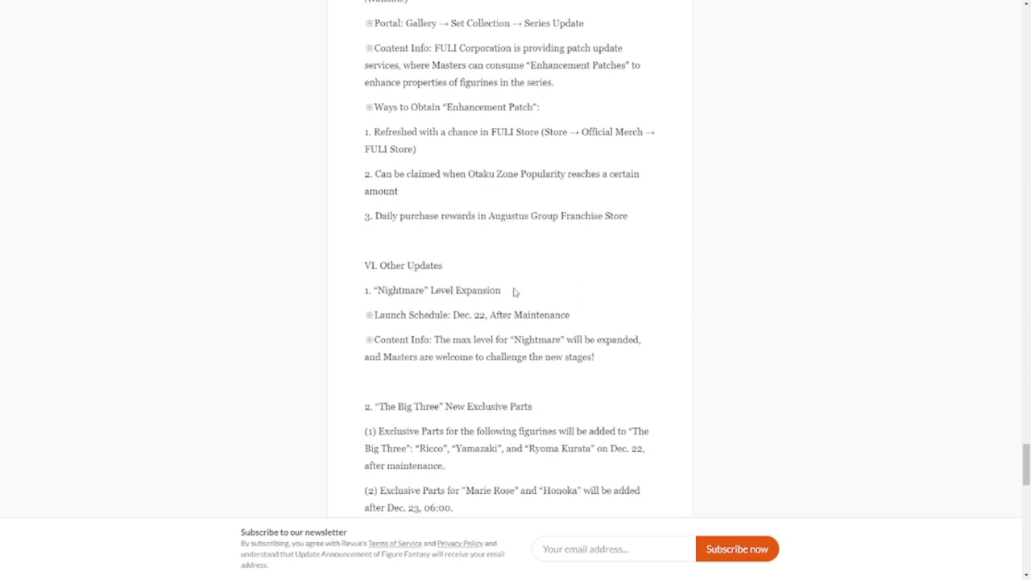
- Read through Other Updates and highlight the Tia-Cheshire Cat Ver. In Stock title
scroll(down, 3)
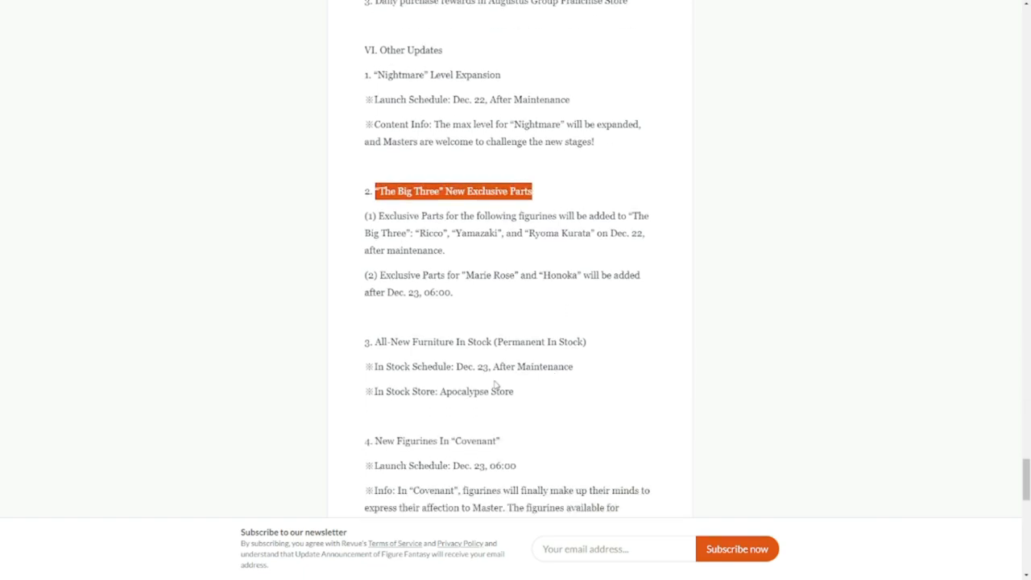
scroll(down, 3)
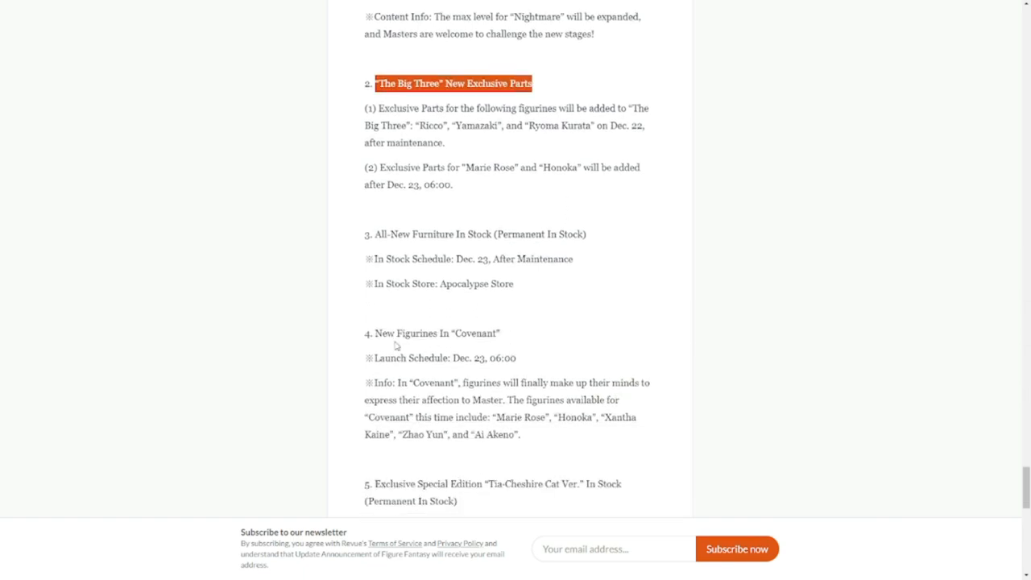
scroll(down, 3)
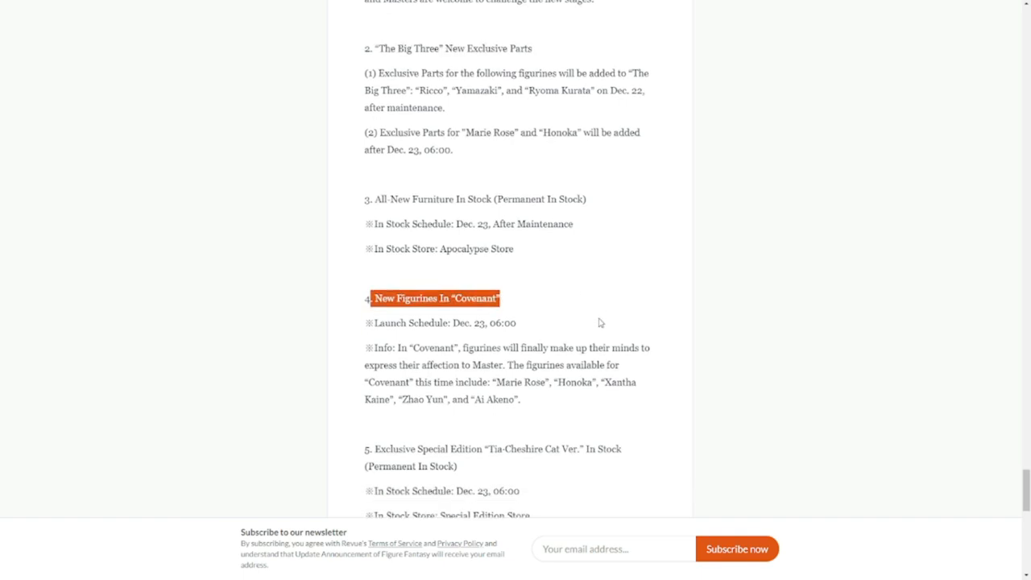
scroll(down, 3)
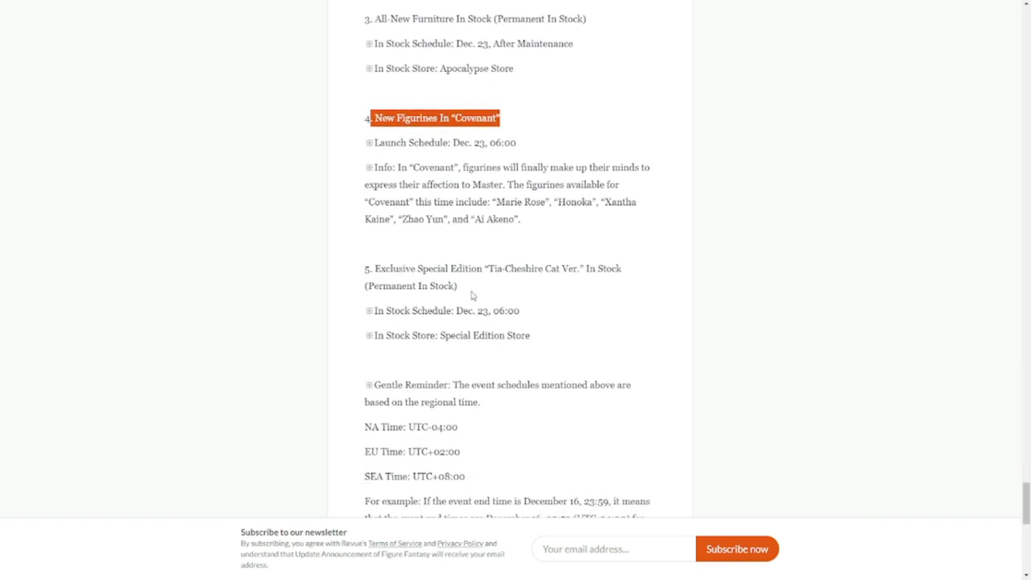
drag(489, 267, 557, 267)
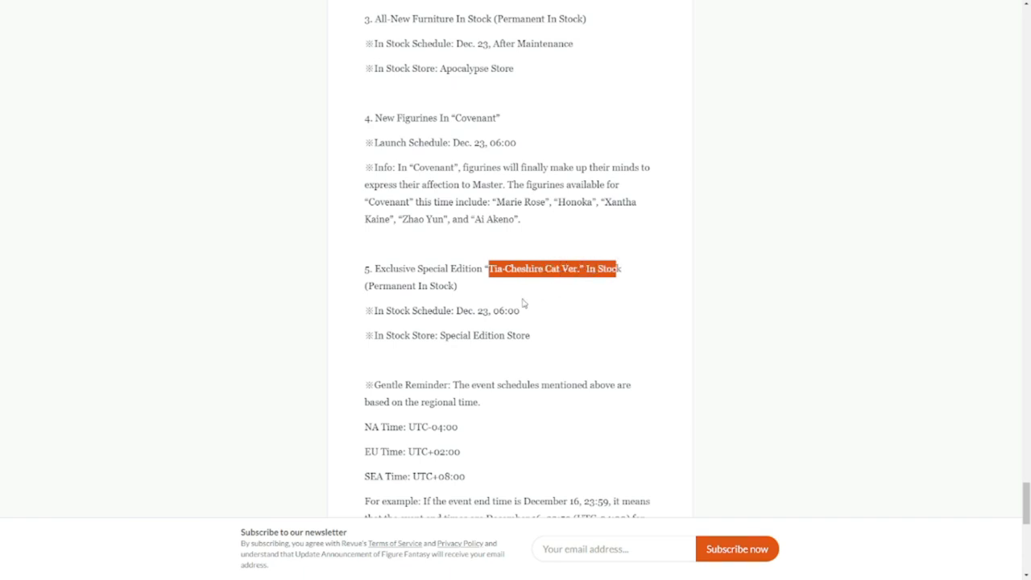
scroll(down, 3)
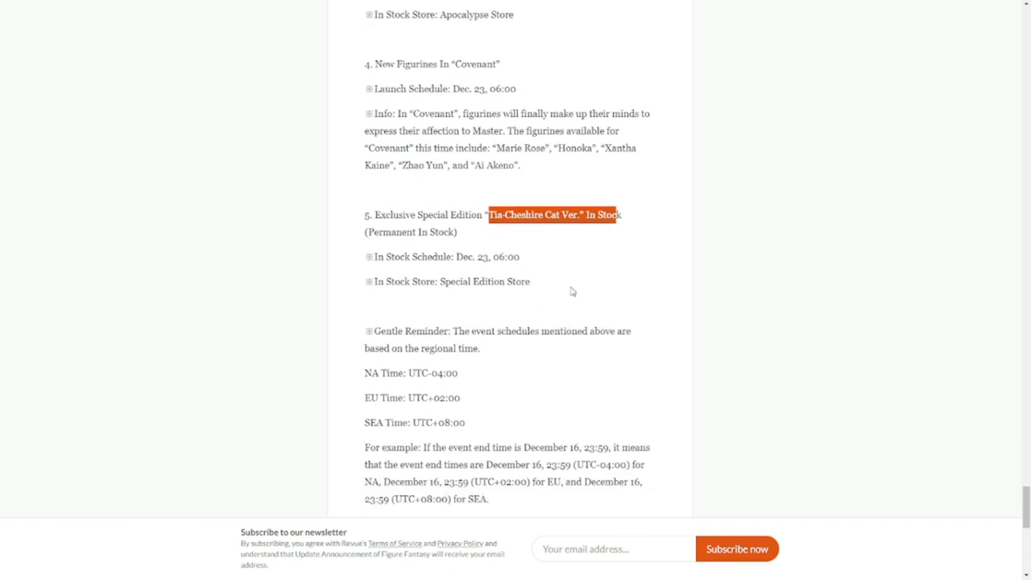
scroll(down, 3)
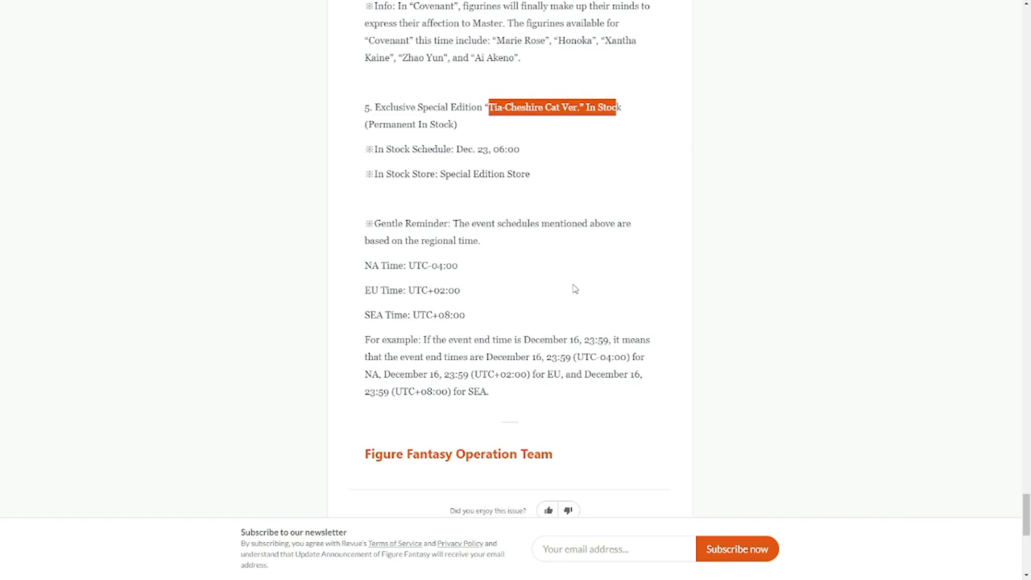
mouse_move(628, 191)
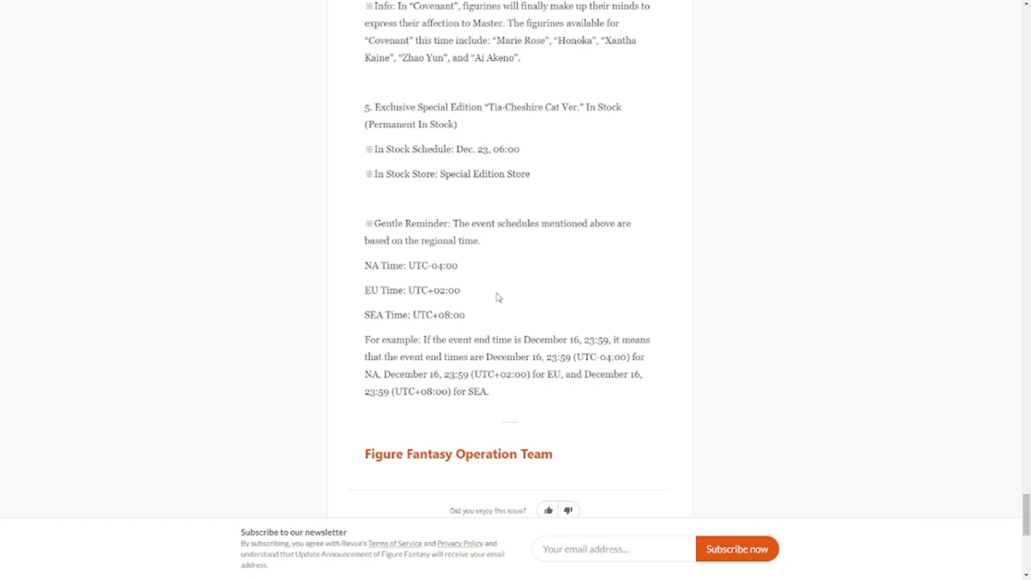
- Reach the Gentle Reminder and Figure Fantasy Operation Team sign-off at the newsletter's end
scroll(down, 3)
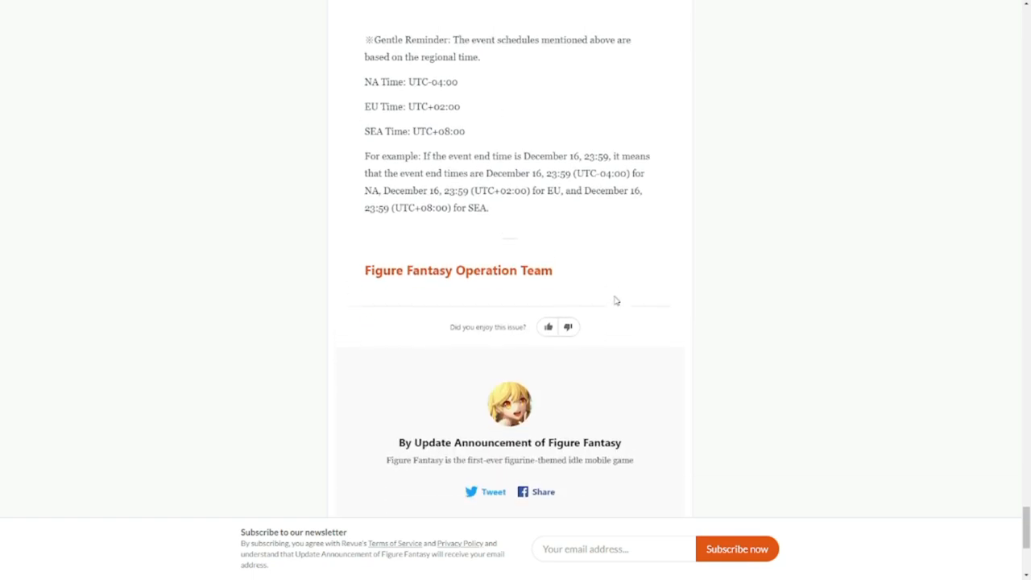
scroll(up, 3)
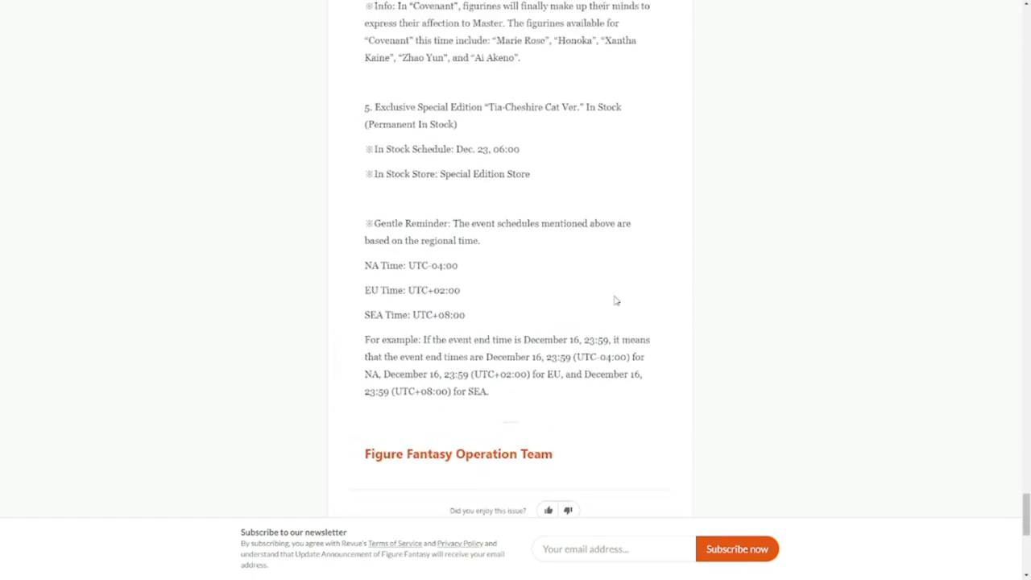
mouse_move(602, 301)
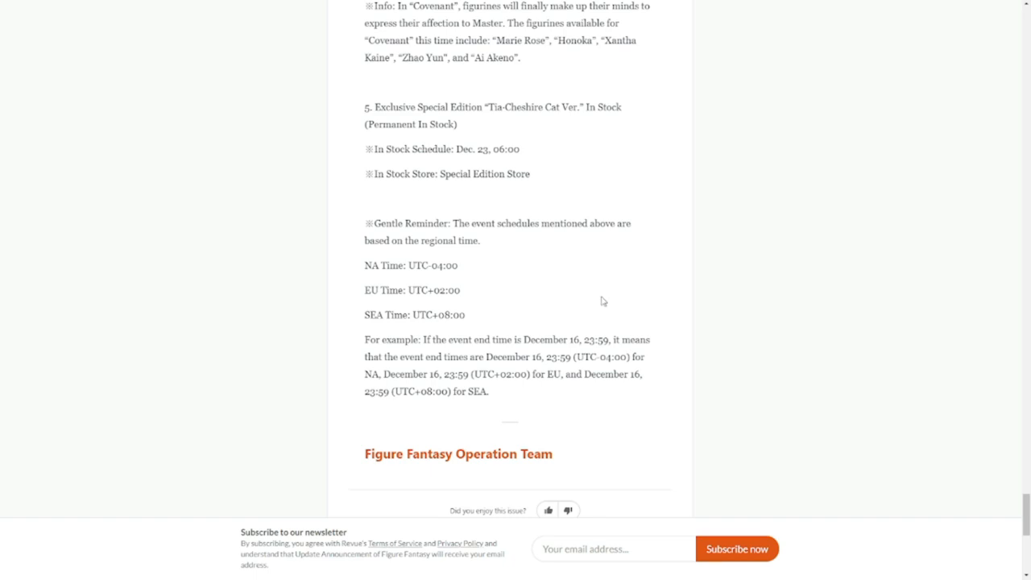